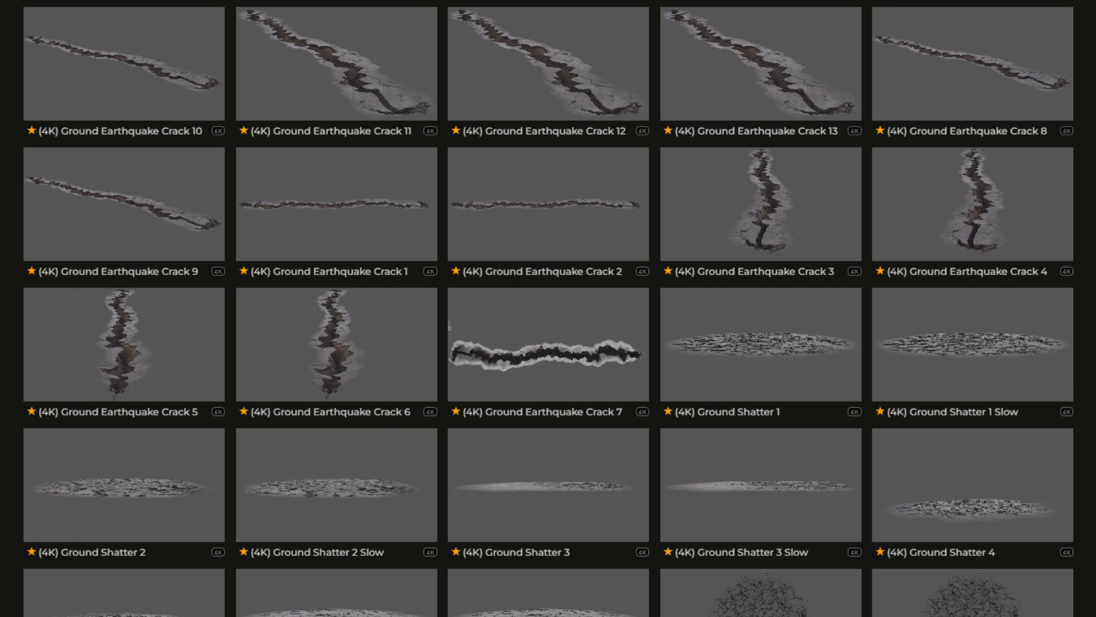
Scroll down the ProductionCrate Ground Earthquake Crack asset page to review the clips.
{"action": "scroll", "scroll_direction": "down", "scroll_amount": 3}
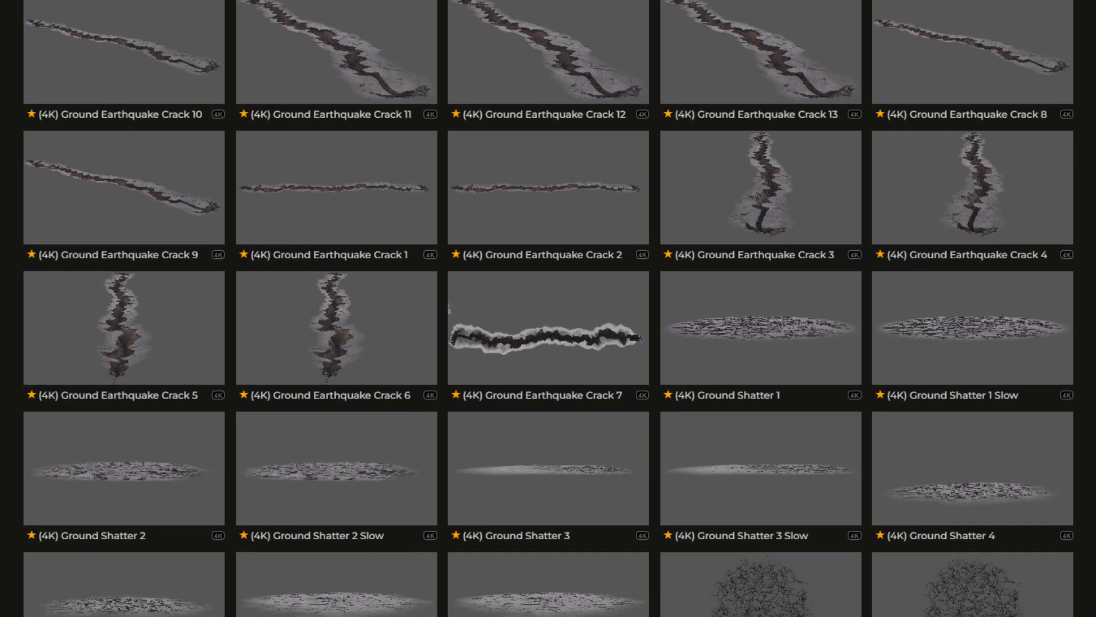
{"action": "scroll", "scroll_direction": "down", "scroll_amount": 3}
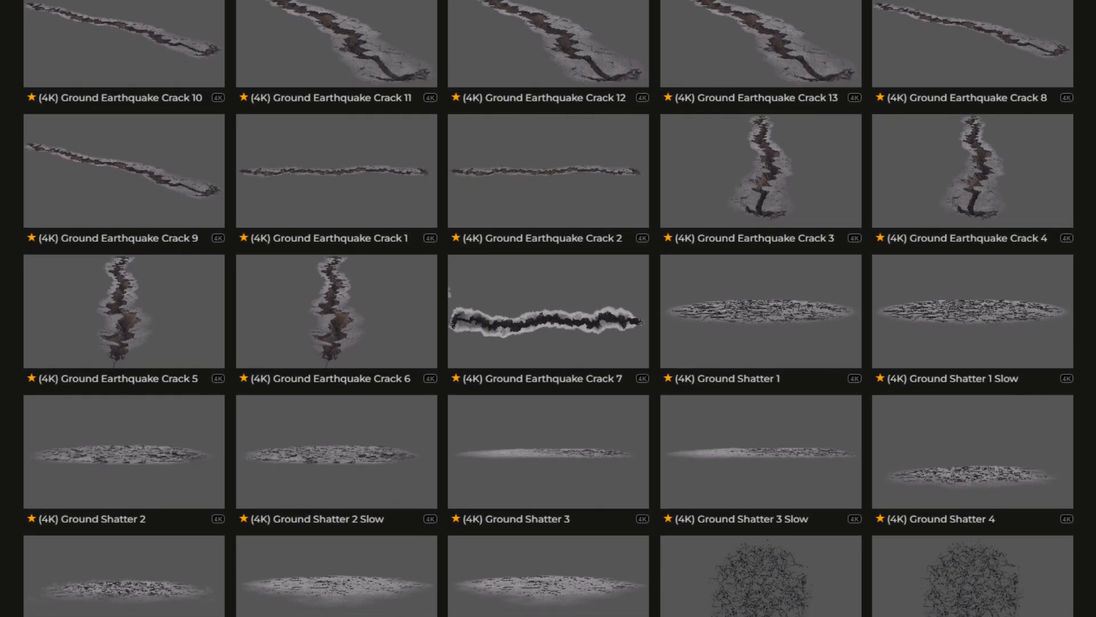
{"action": "scroll", "scroll_direction": "down", "scroll_amount": 3}
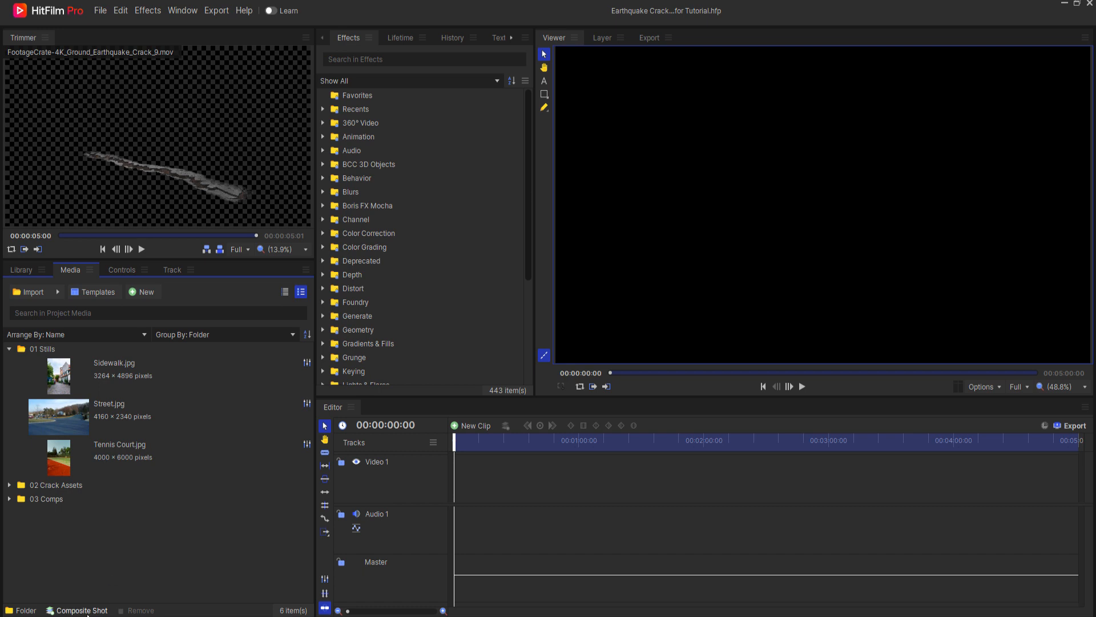
Create a composite shot named Picture of the Street with a 00:00:03:00 duration.
{"action": "left_click", "coordinate": [81, 610]}
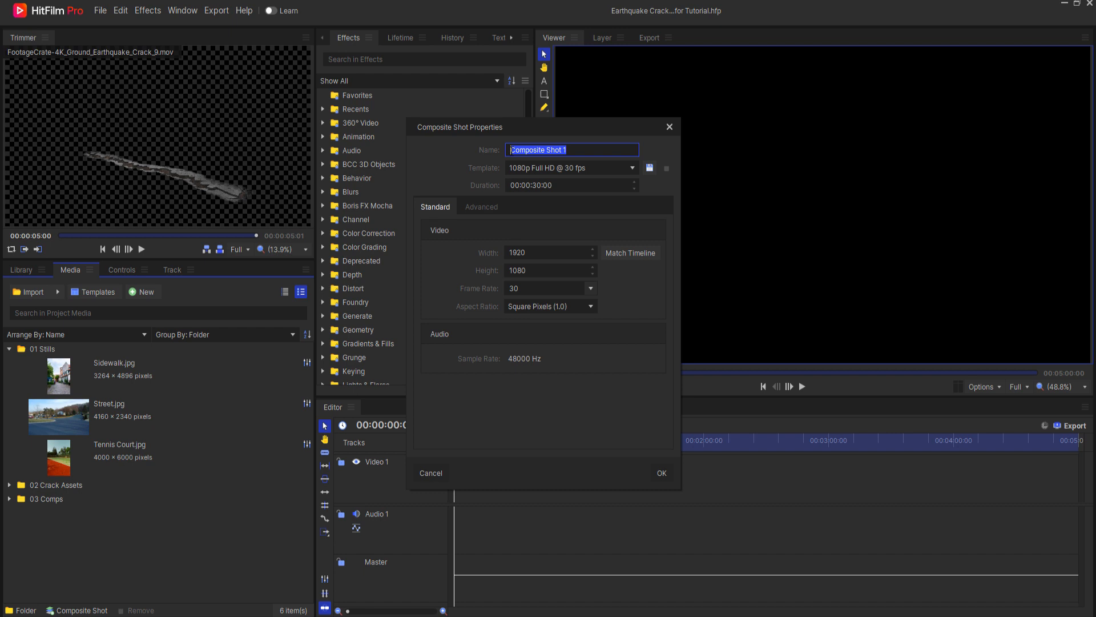
{"action": "type", "text": "Picture of the Street"}
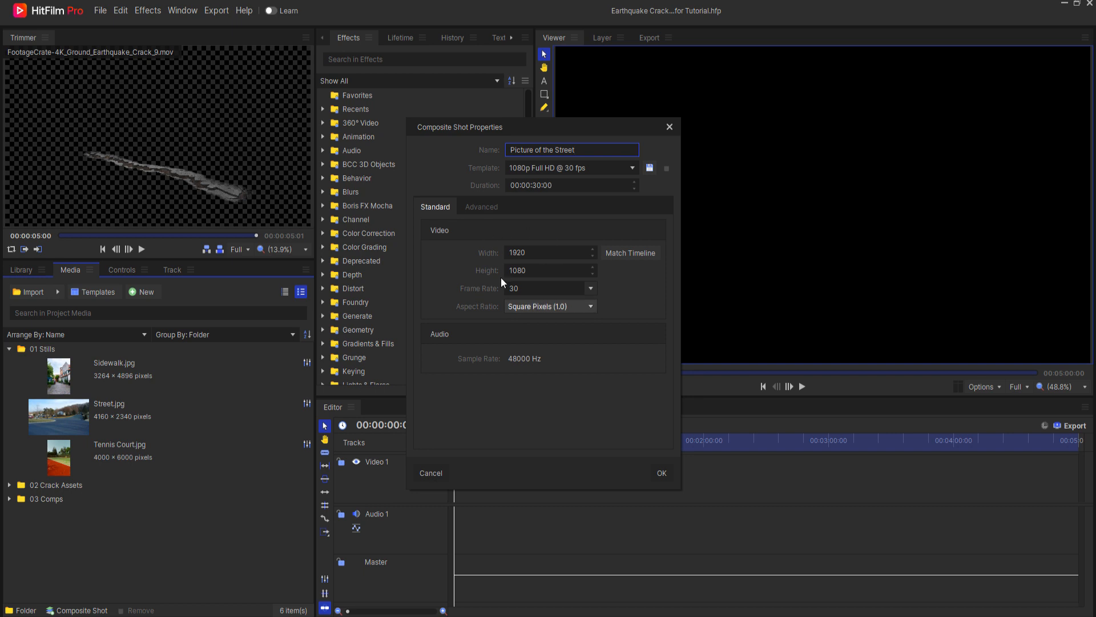
{"action": "left_click", "coordinate": [553, 185]}
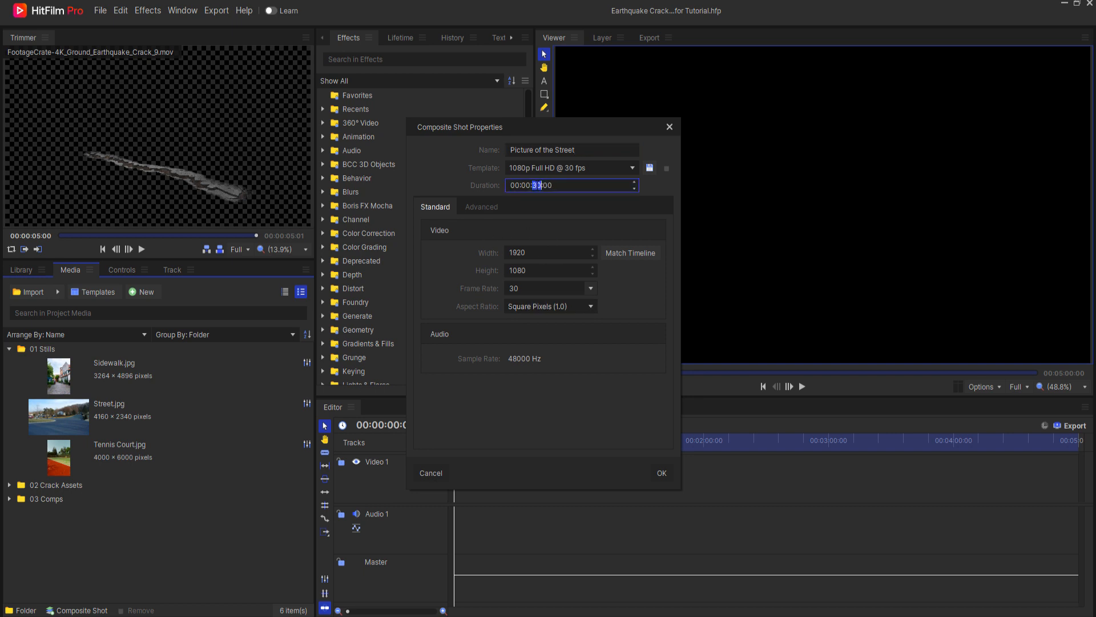
{"action": "left_click", "coordinate": [660, 472]}
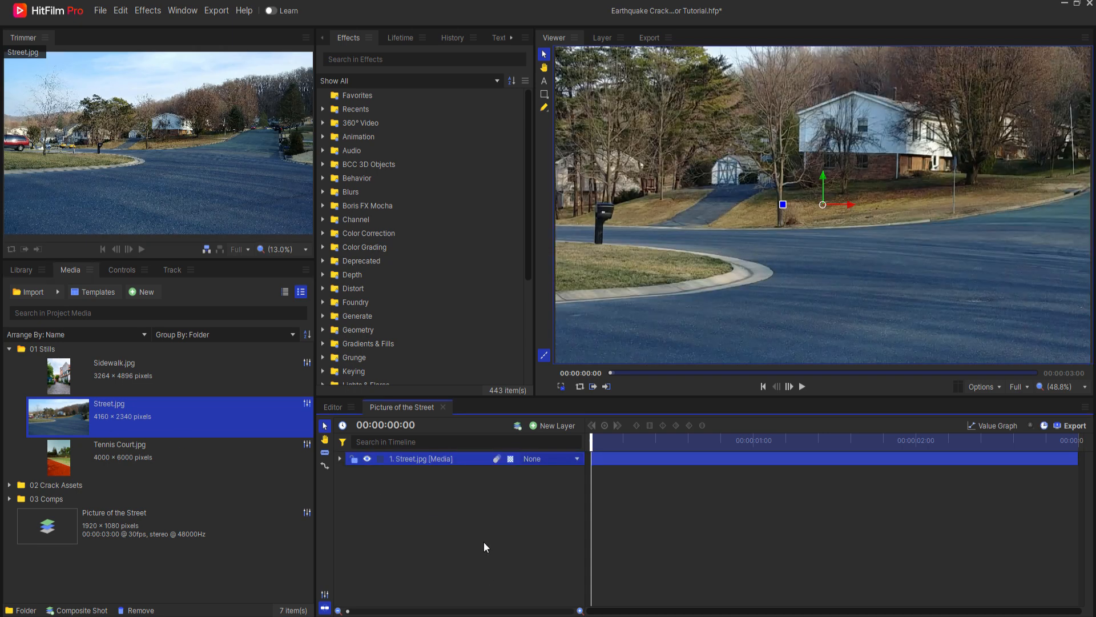
{"action": "mouse_move", "coordinate": [453, 460]}
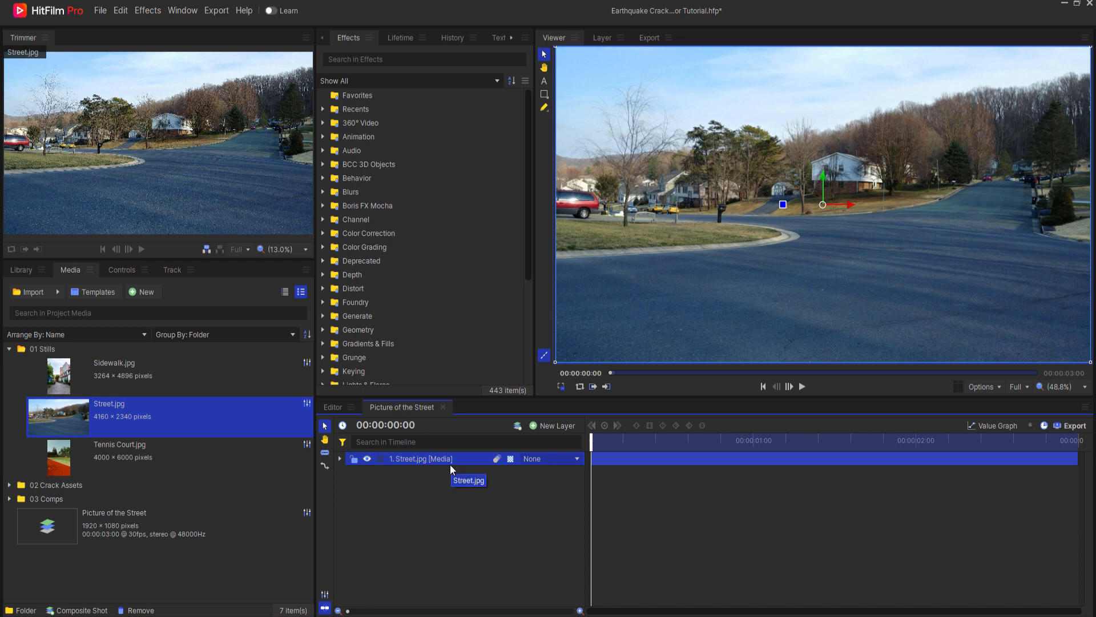
Create a second composite shot named Street Final.
{"action": "left_click", "coordinate": [143, 292]}
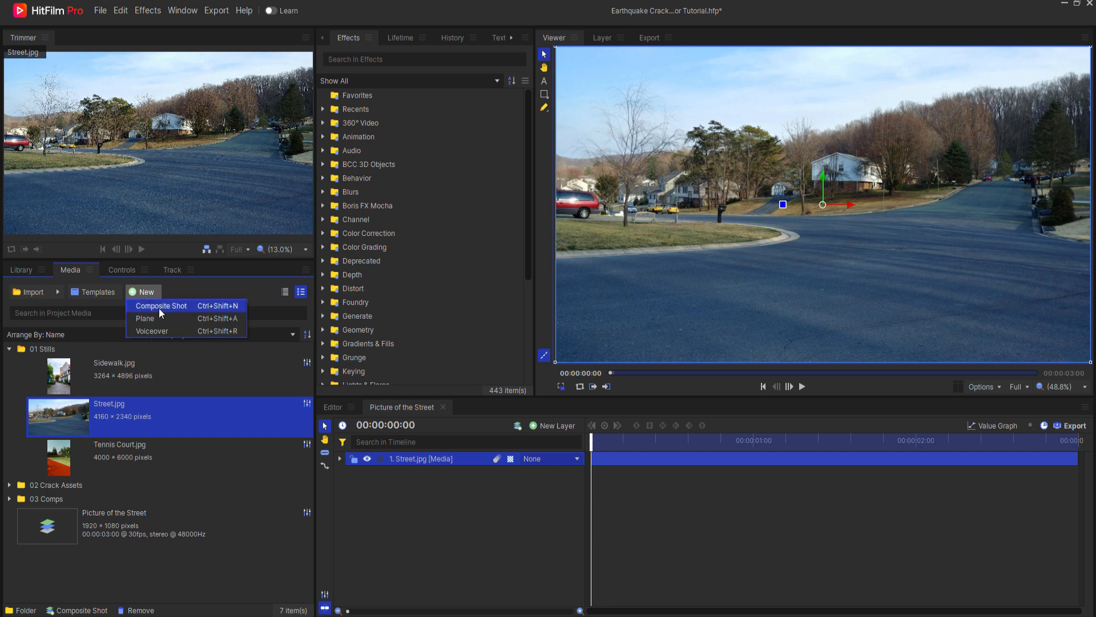
{"action": "left_click", "coordinate": [161, 306]}
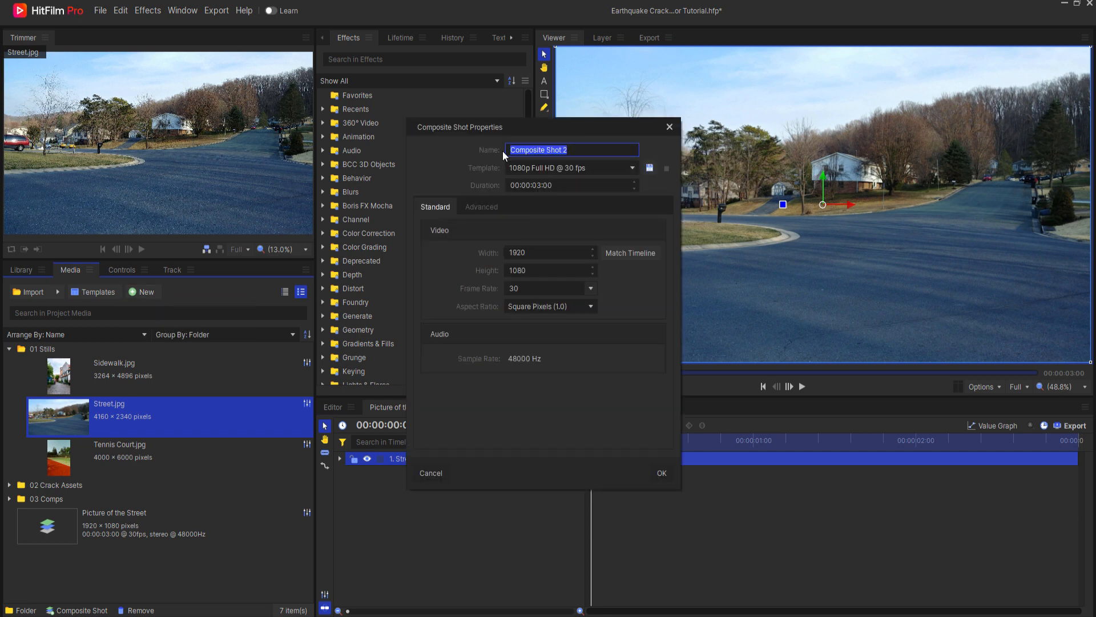
{"action": "type", "text": "Stare"}
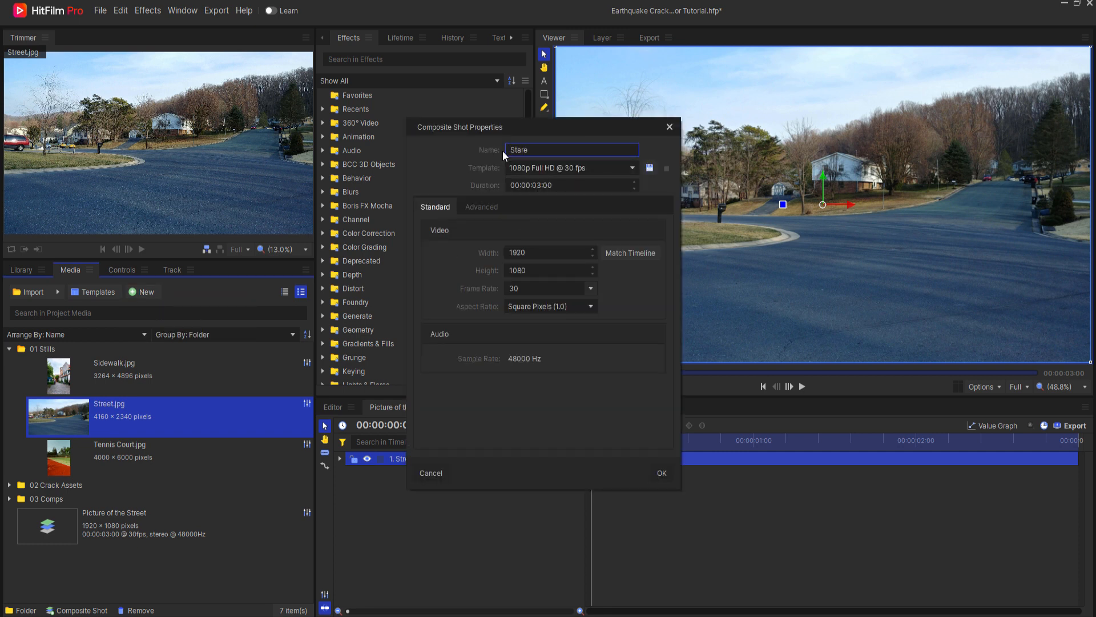
{"action": "left_click", "coordinate": [660, 472]}
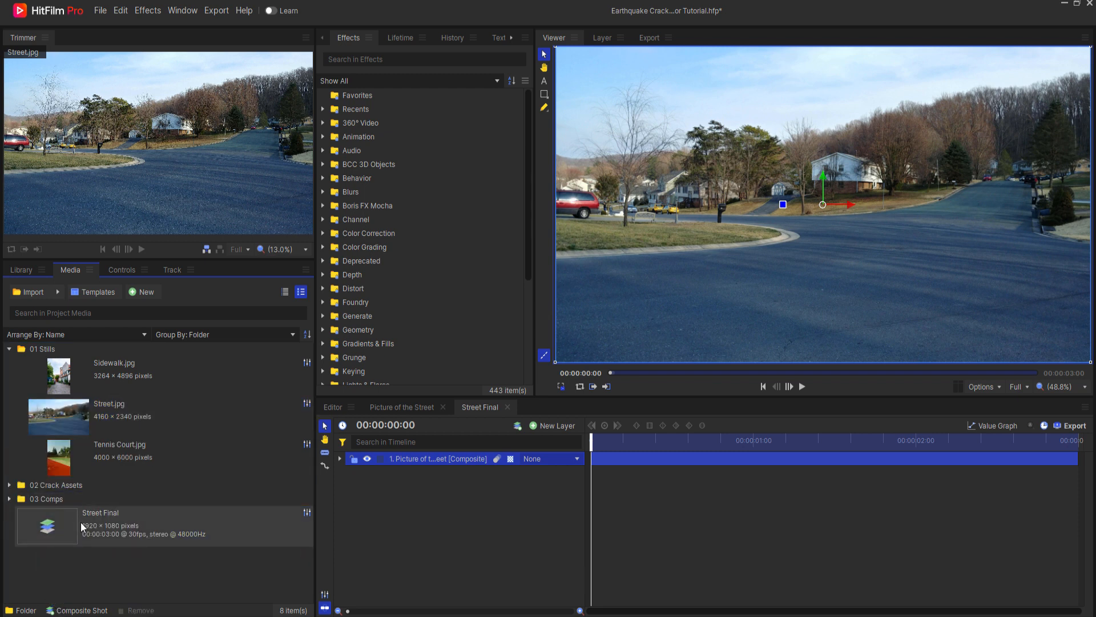
Nest the Picture of the Street comp in it and expand the 02 Crack Assets folder.
{"action": "left_click", "coordinate": [80, 416]}
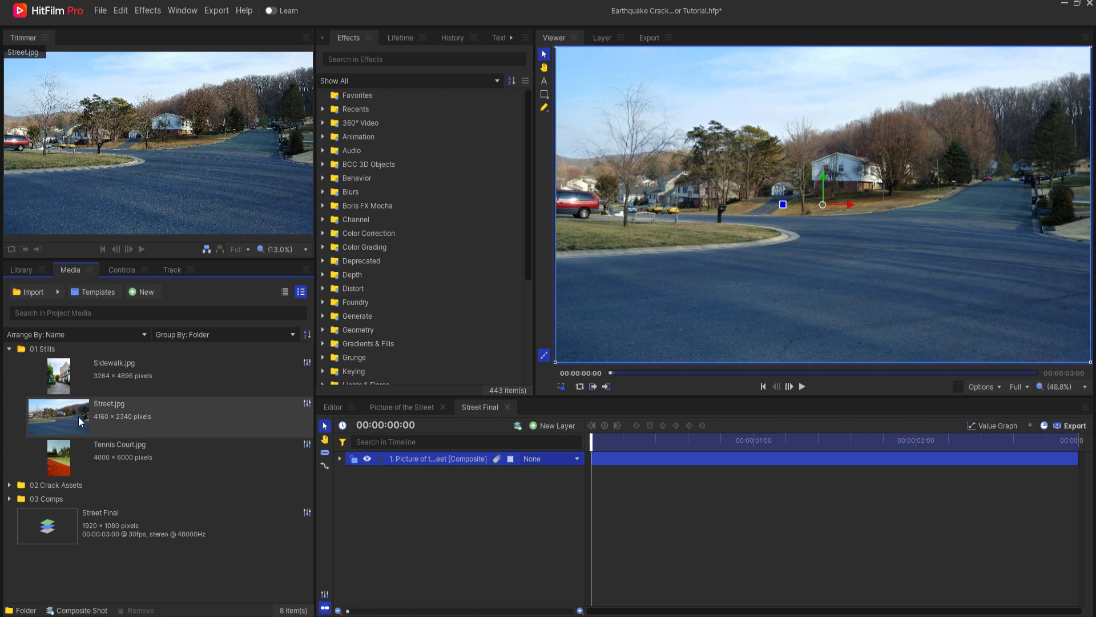
{"action": "left_click", "coordinate": [10, 363]}
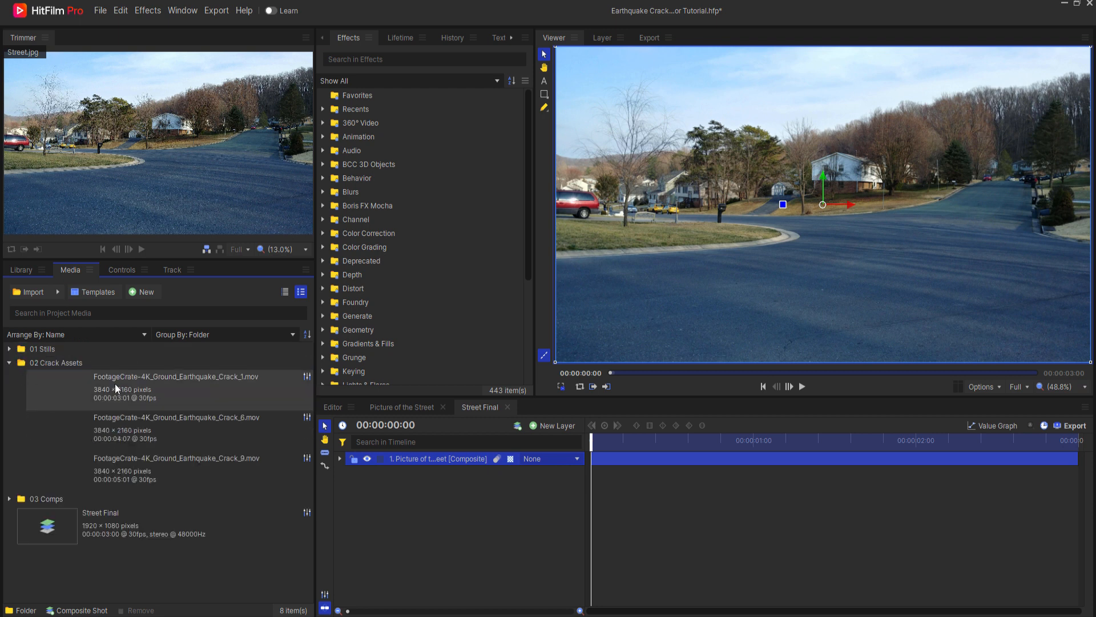
Place Crack_6.mov above the street comp, scaled to 59% with Overlay blend.
{"action": "left_click", "coordinate": [175, 428]}
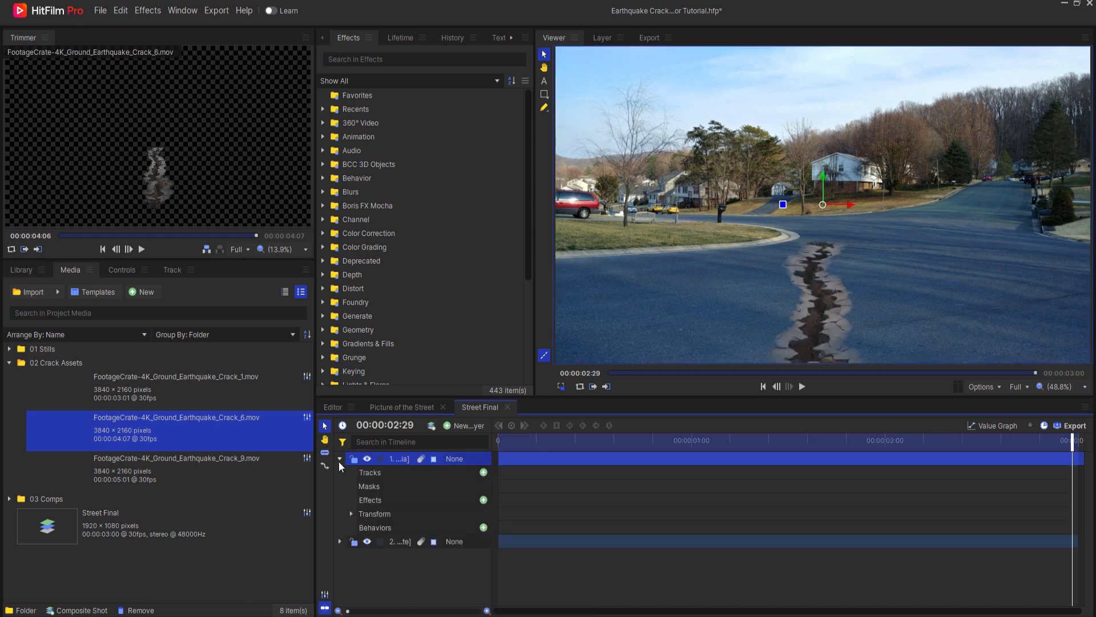
{"action": "left_click", "coordinate": [350, 513]}
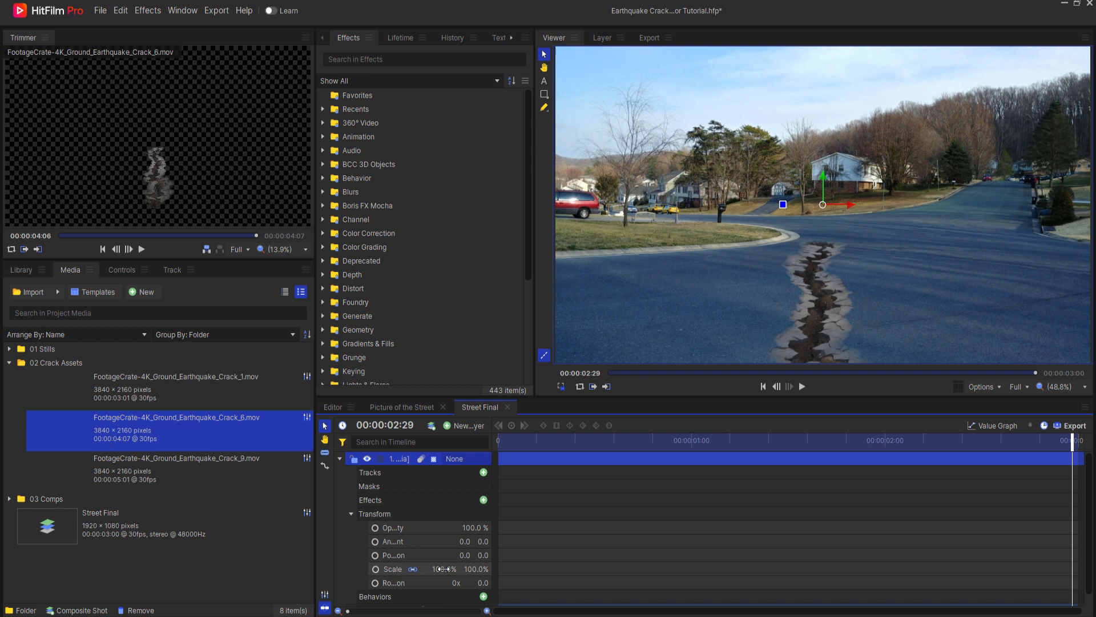
{"action": "left_click_drag", "start_coordinate": [448, 569], "coordinate": [434, 569]}
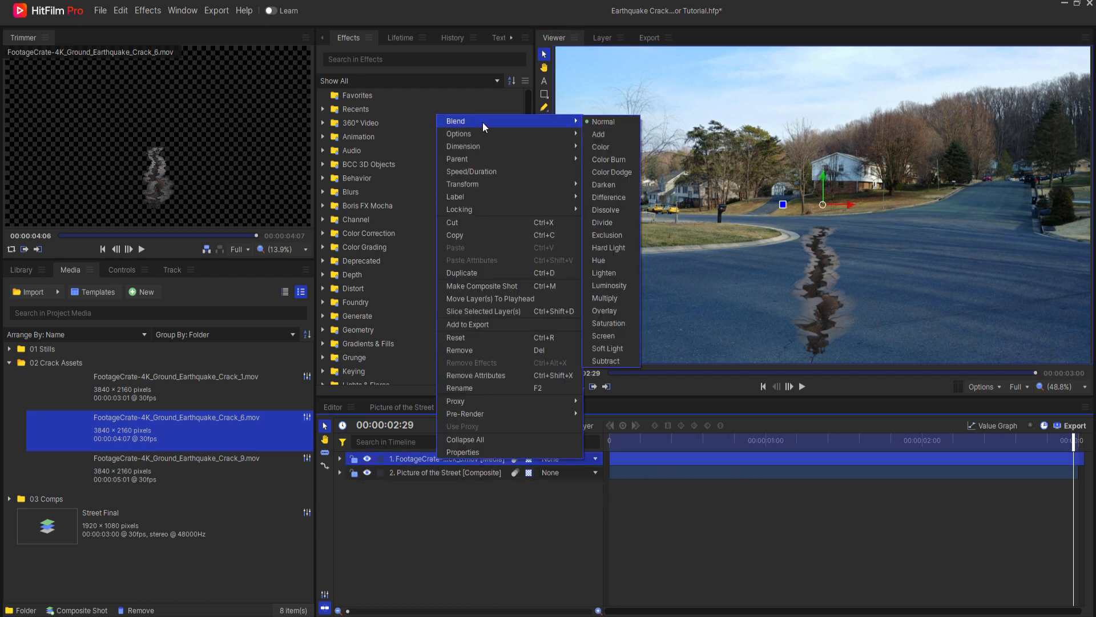
{"action": "mouse_move", "coordinate": [604, 311]}
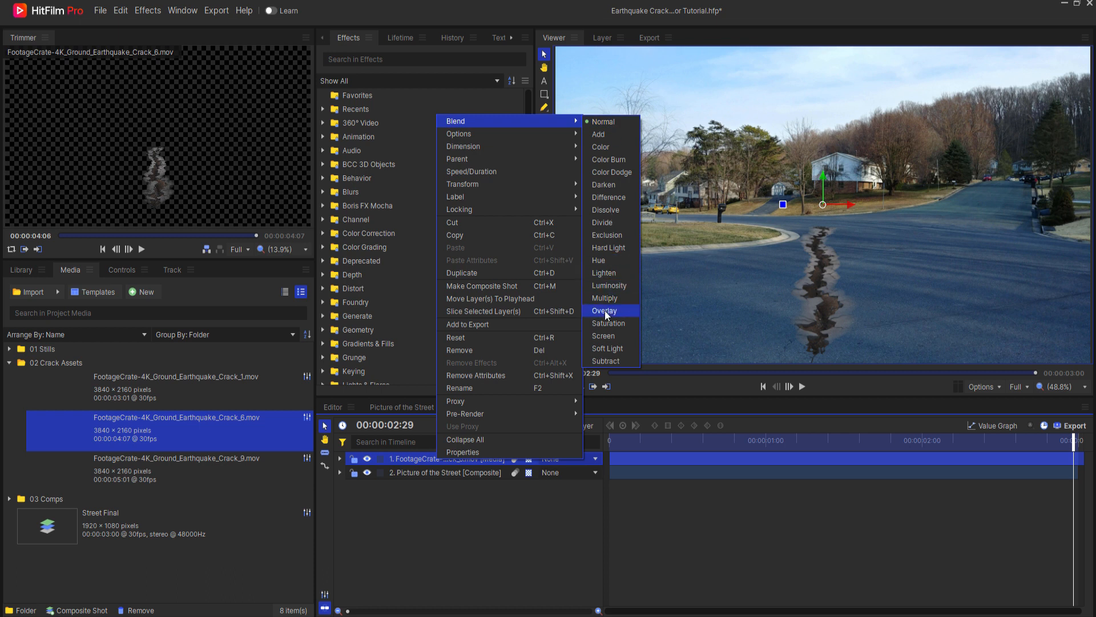
{"action": "left_click", "coordinate": [604, 310]}
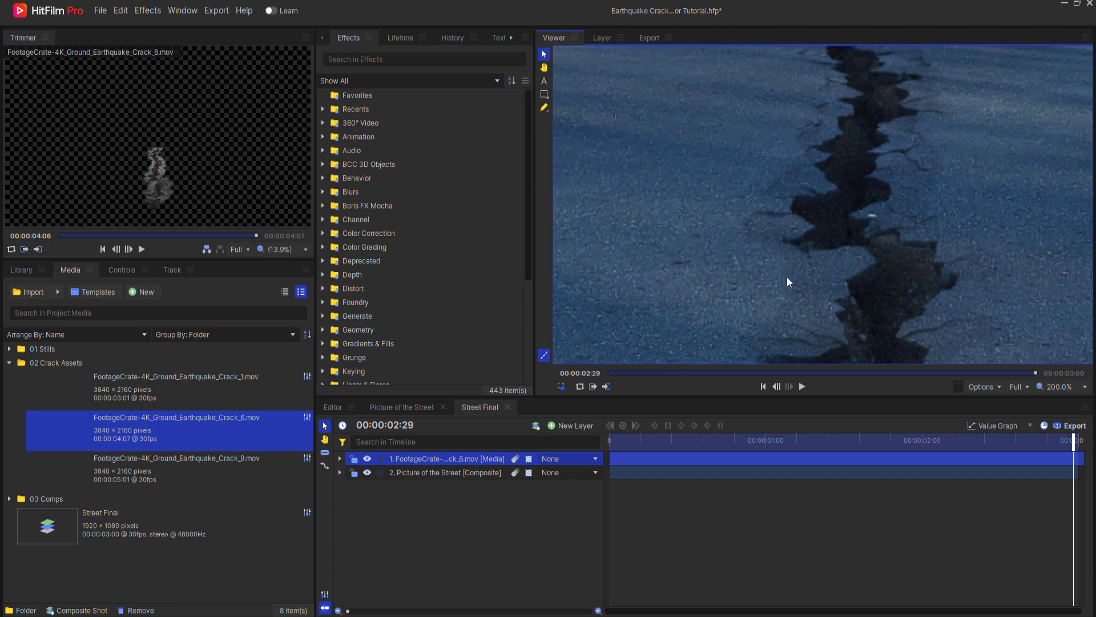
{"action": "mouse_move", "coordinate": [584, 172]}
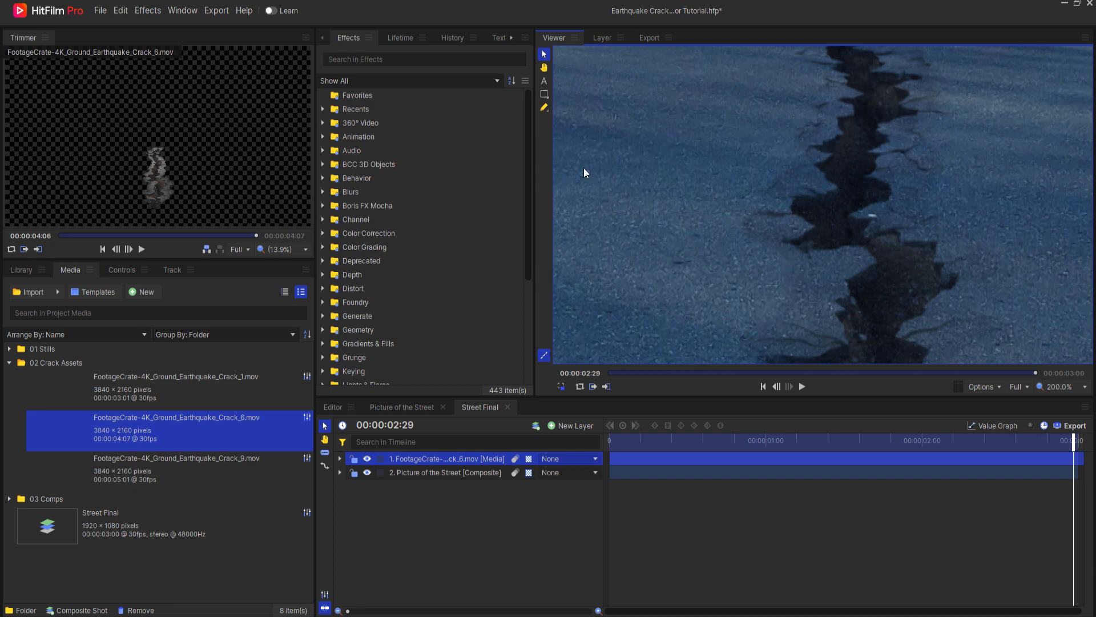
Add Tint (Map Black To 25, Amount 100%) and Brightness & Contrast at contrast 40 to the crack.
{"action": "type", "text": "tint"}
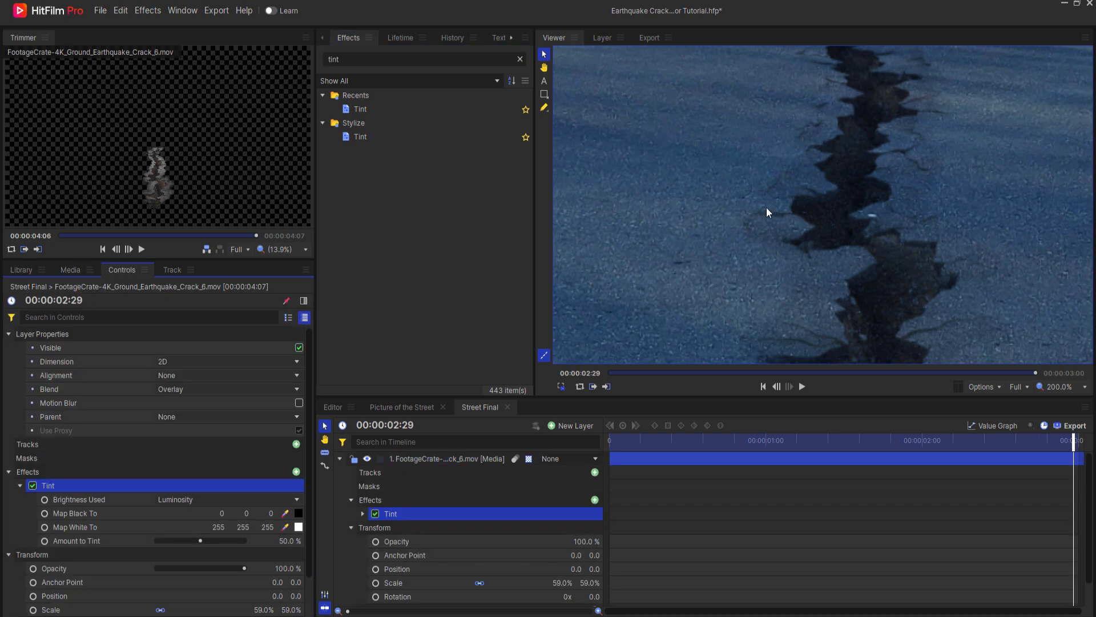
{"action": "mouse_move", "coordinate": [112, 512]}
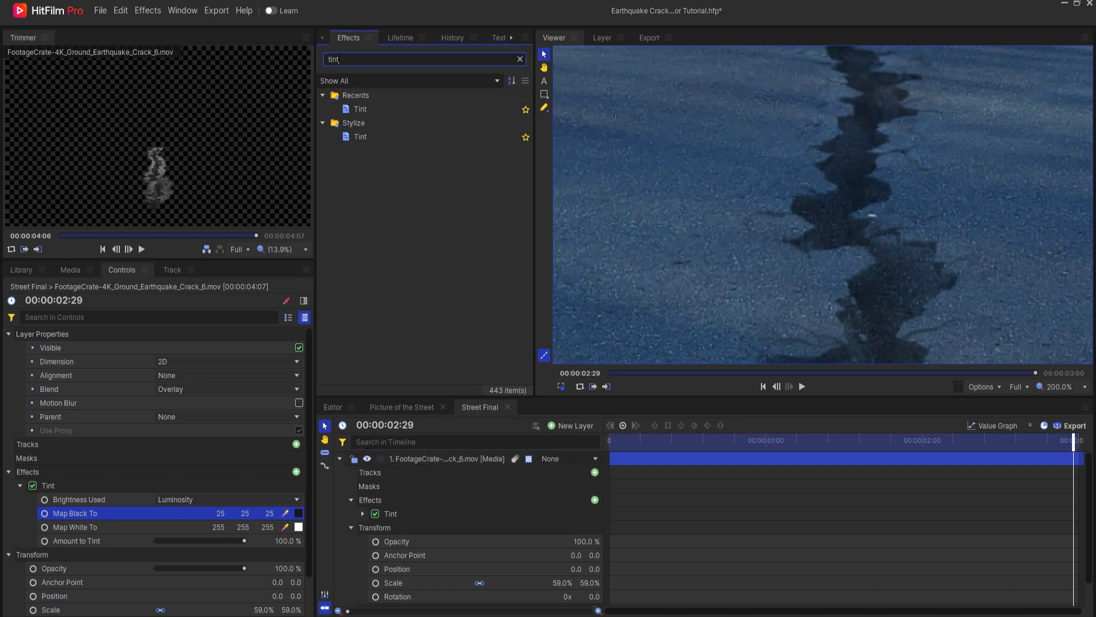
{"action": "type", "text": "brgh"}
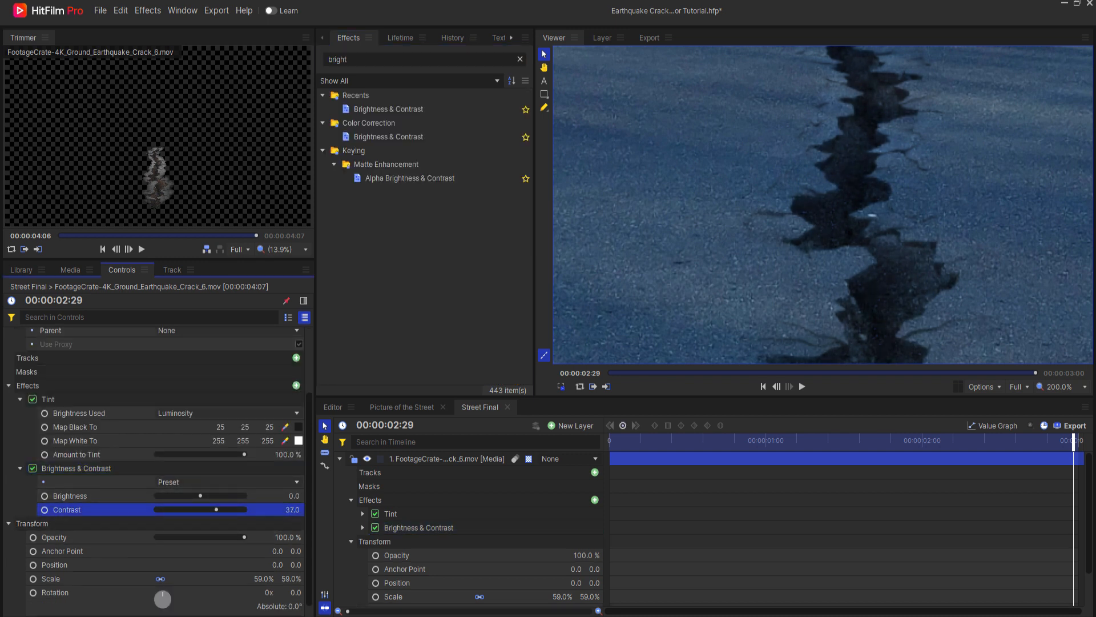
{"action": "left_click_drag", "start_coordinate": [217, 509], "coordinate": [221, 509]}
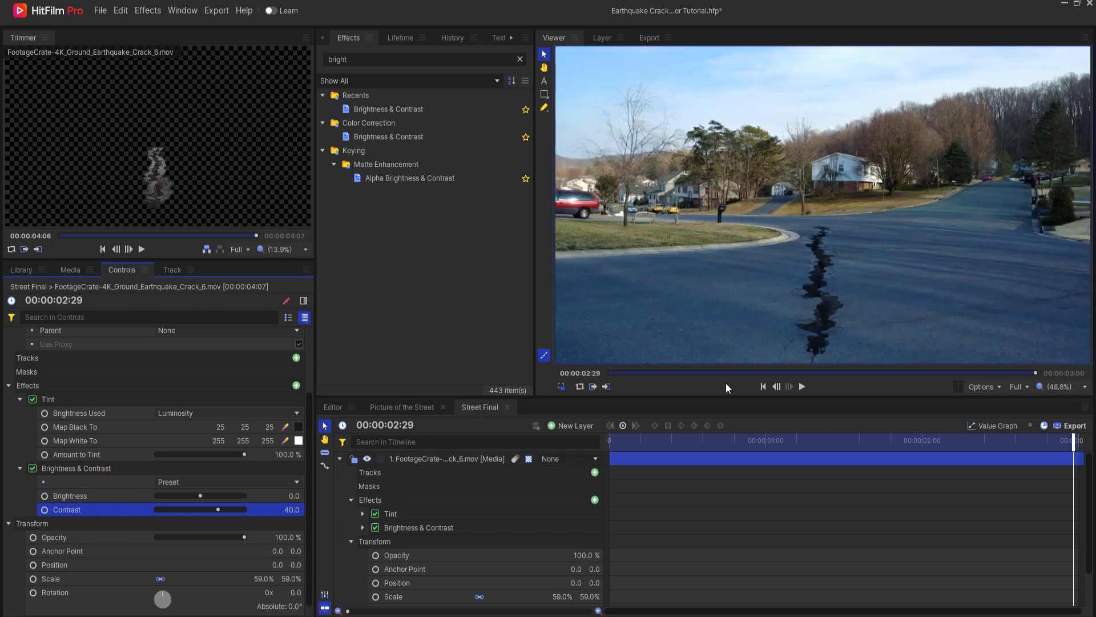
{"action": "mouse_move", "coordinate": [842, 315]}
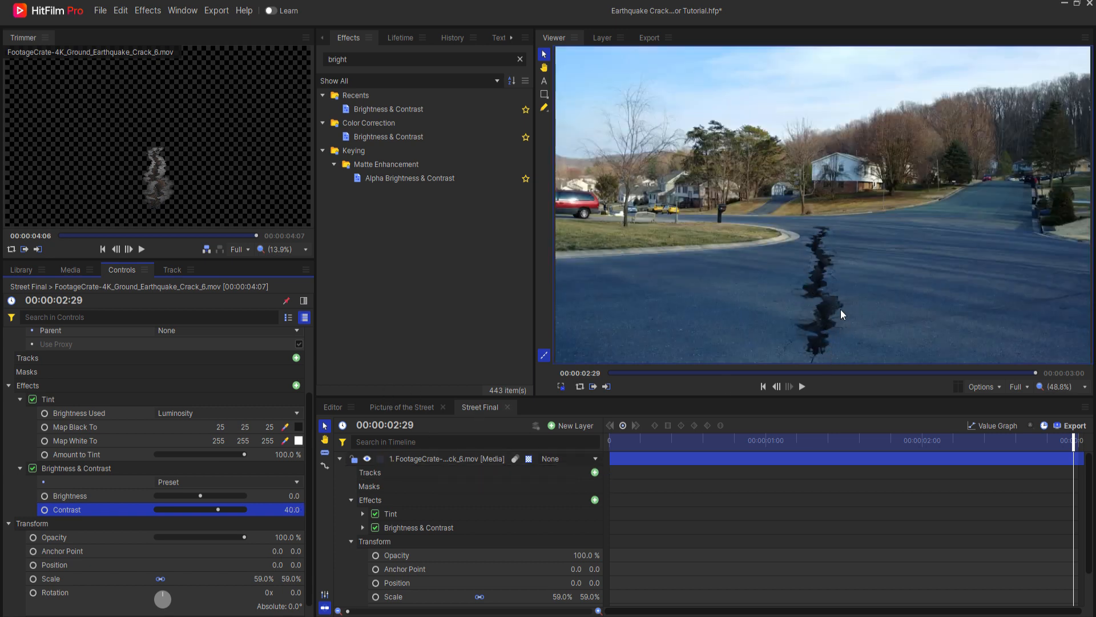
{"action": "left_click", "coordinate": [763, 386]}
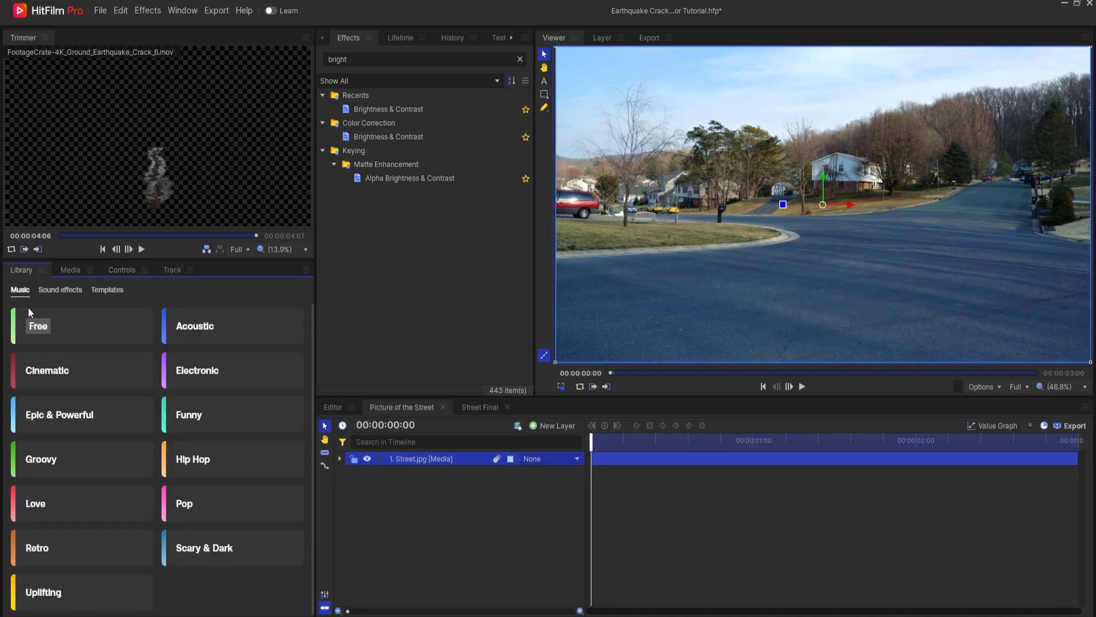
Swap the street photo layer for the tennis court photo from the media list.
{"action": "left_click", "coordinate": [69, 269]}
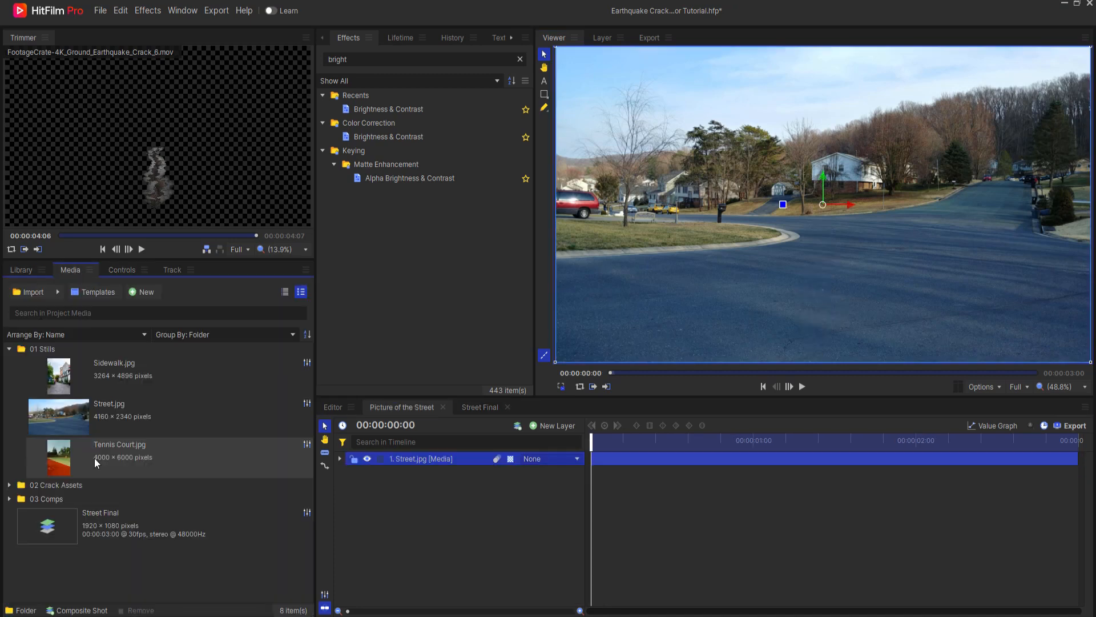
{"action": "left_click", "coordinate": [120, 444]}
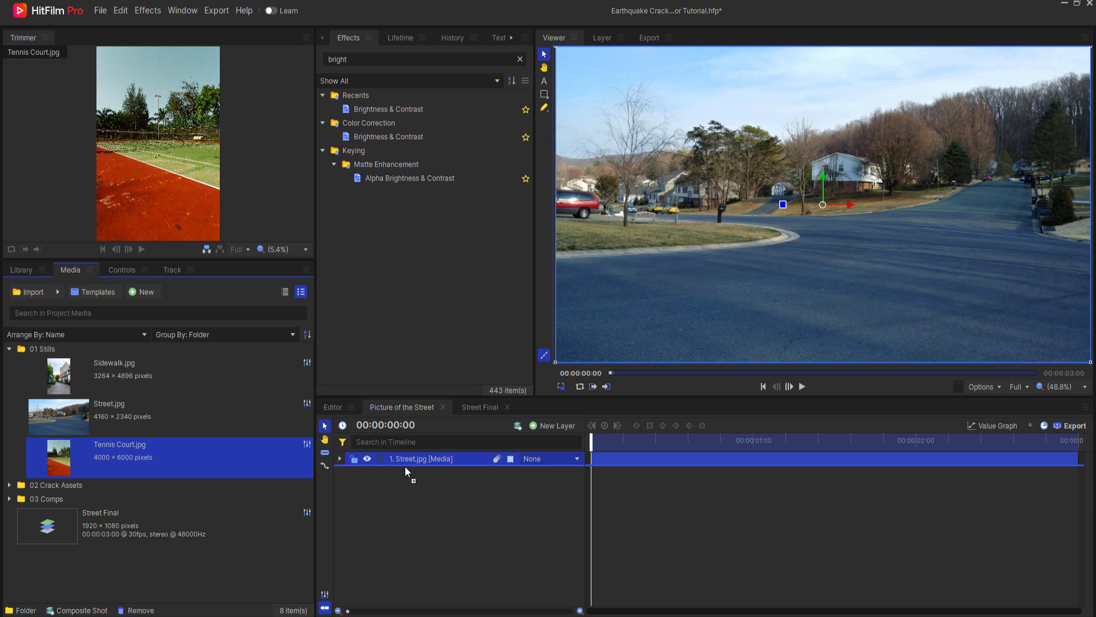
{"action": "left_click", "coordinate": [481, 406]}
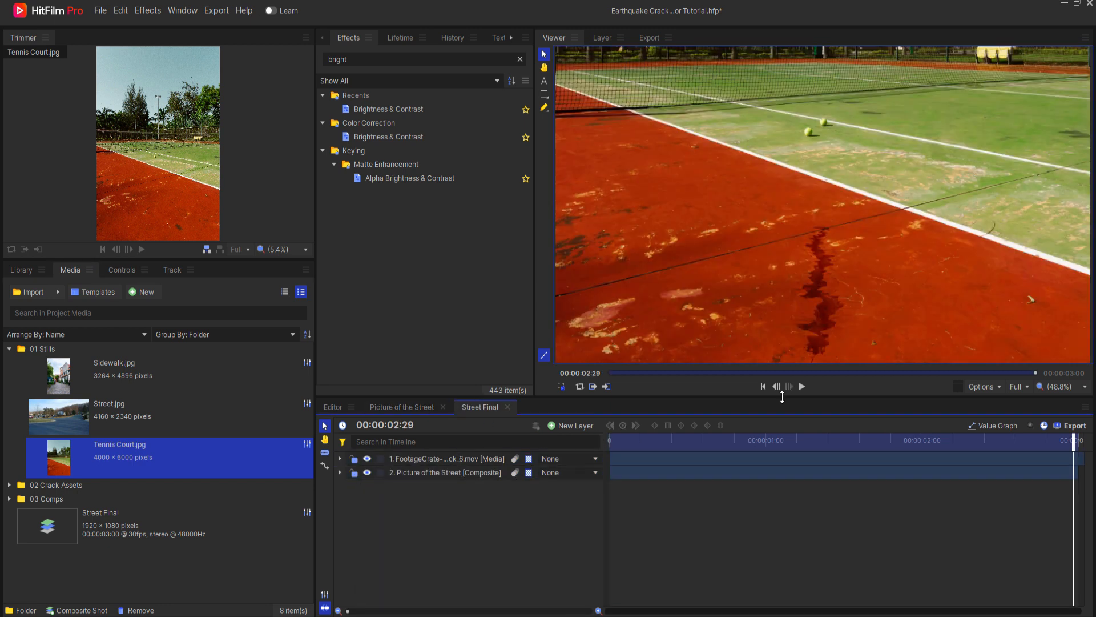
{"action": "mouse_move", "coordinate": [823, 316]}
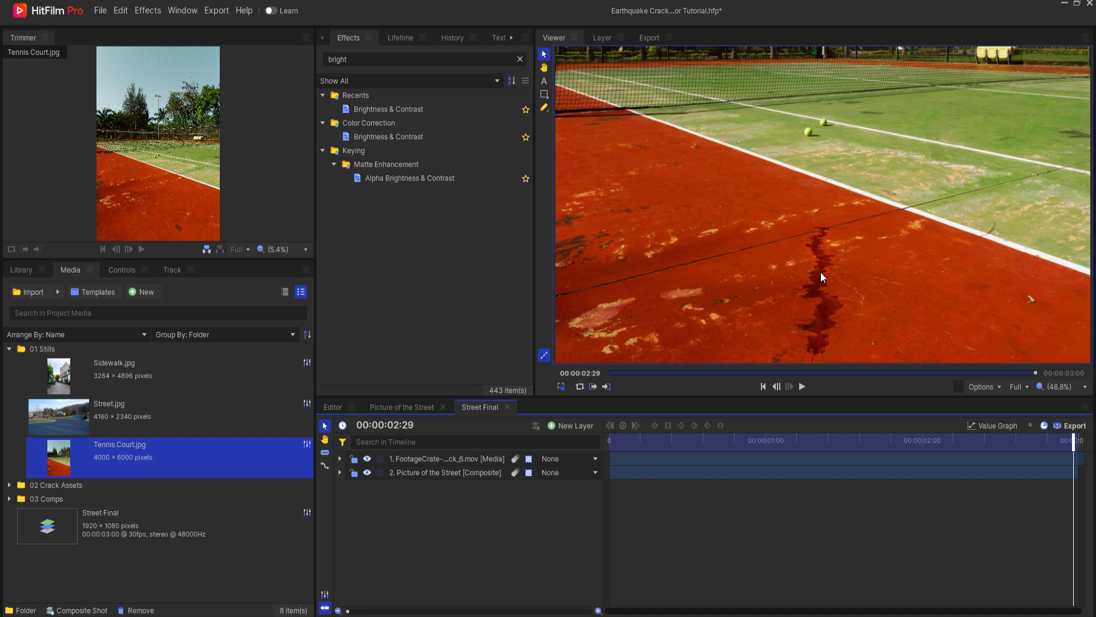
{"action": "mouse_move", "coordinate": [409, 416]}
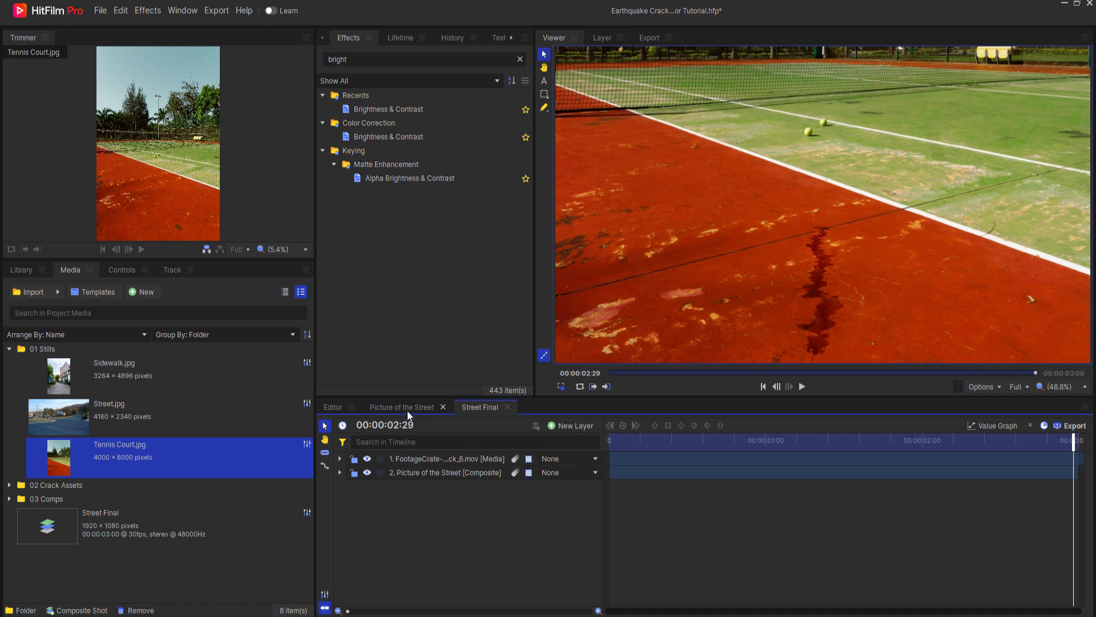
Create a Picture of the Sidewalk composite with Sidewalk.jpg framed on the cobblestones.
{"action": "left_click", "coordinate": [402, 406]}
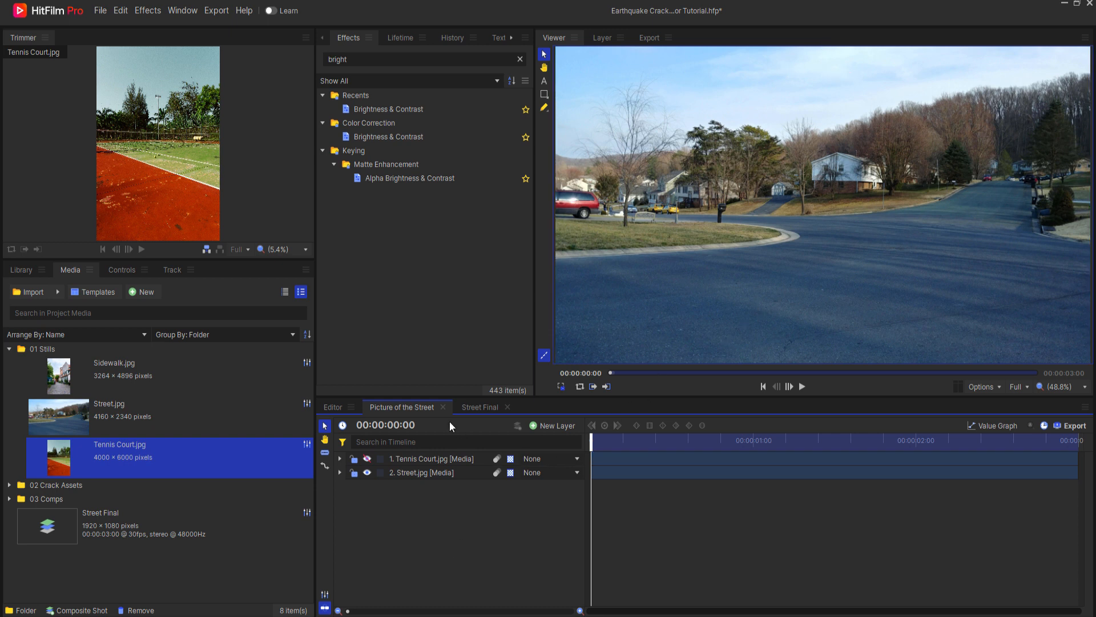
{"action": "mouse_move", "coordinate": [143, 291]}
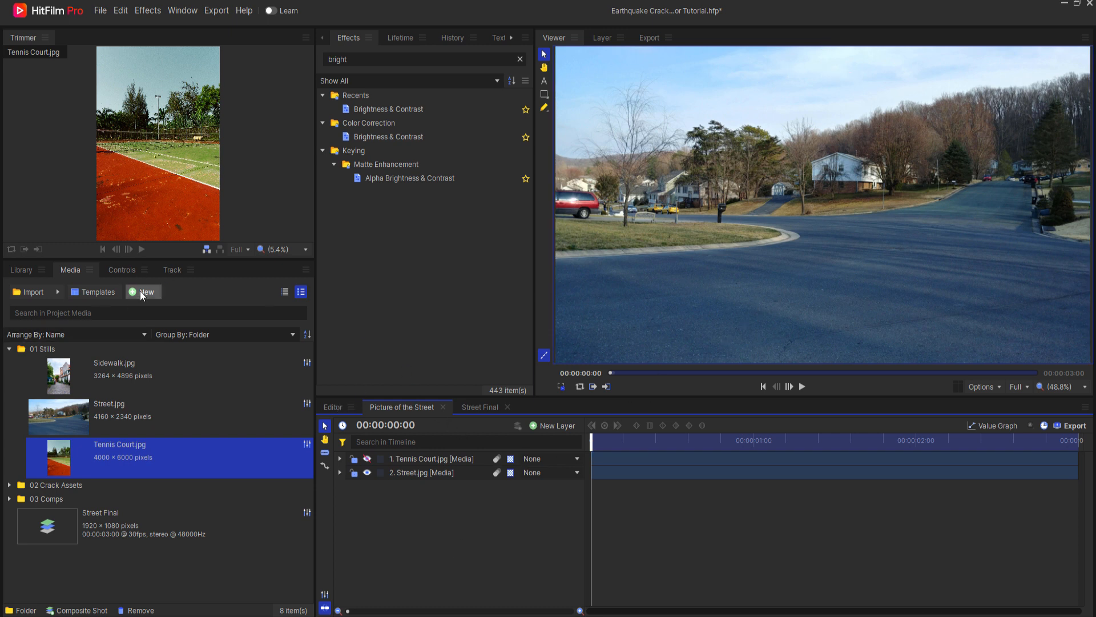
{"action": "left_click", "coordinate": [143, 291]}
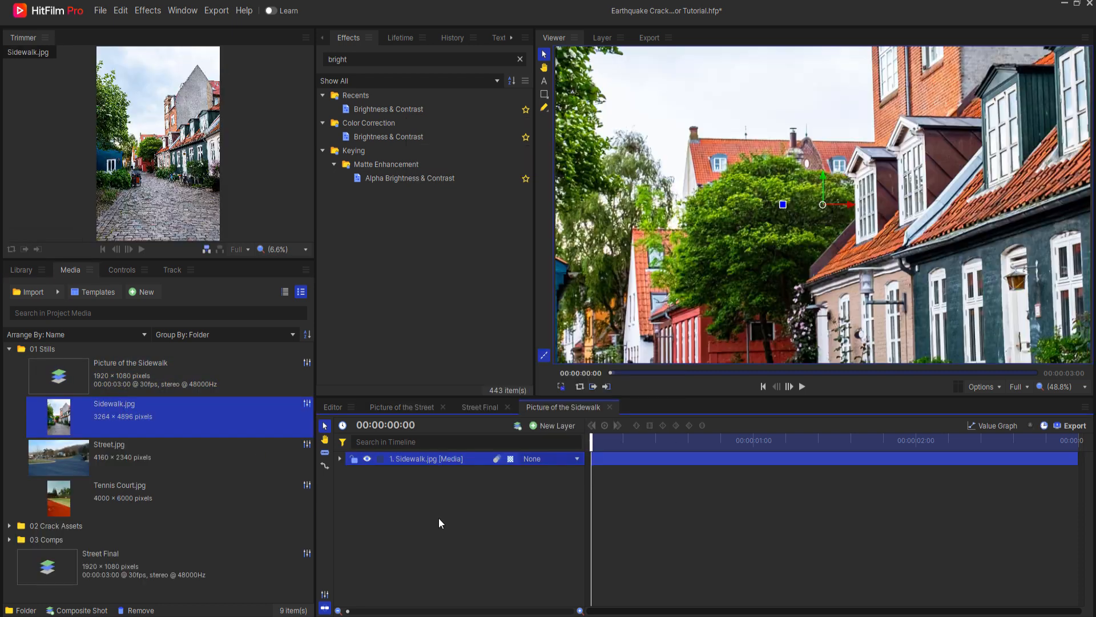
{"action": "left_click", "coordinate": [341, 459]}
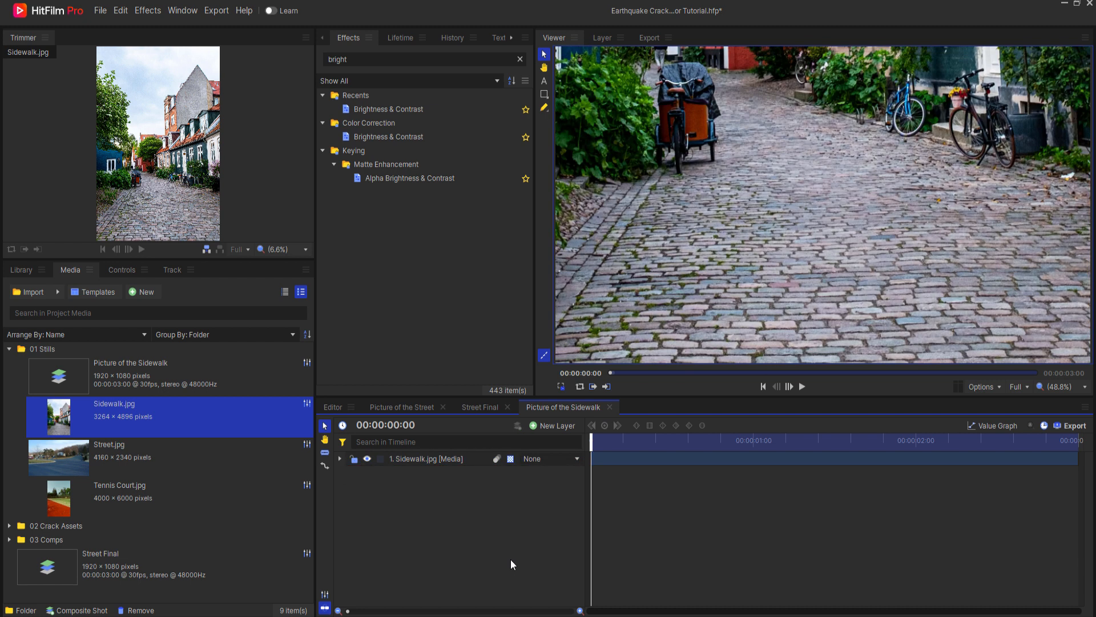
Create a new composite shot named Sidewalk Final.
{"action": "left_click", "coordinate": [143, 292]}
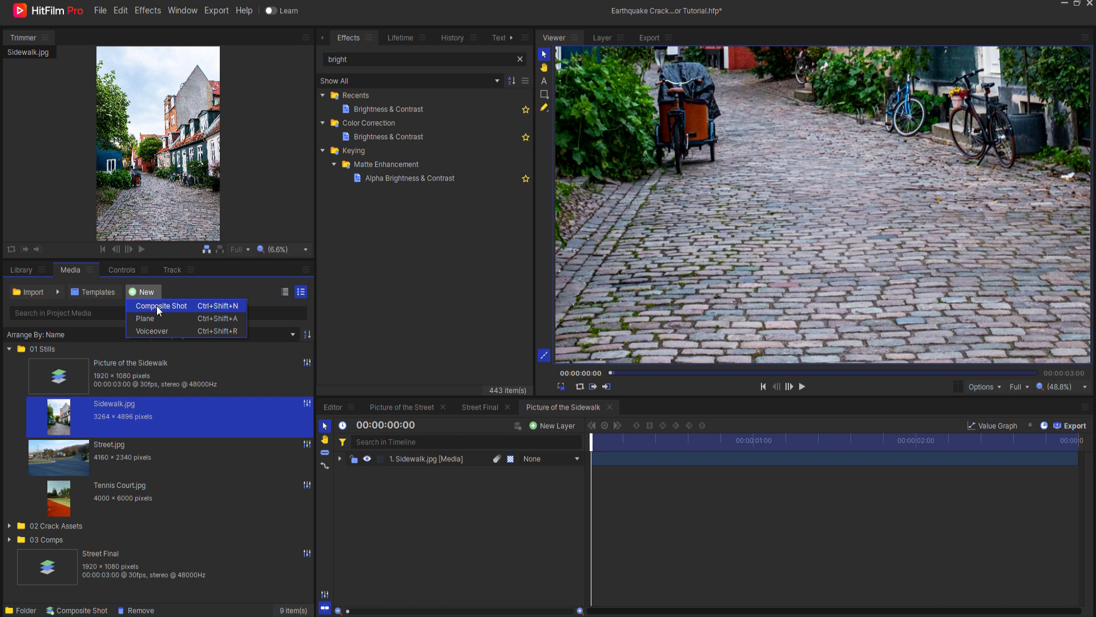
{"action": "left_click", "coordinate": [161, 306]}
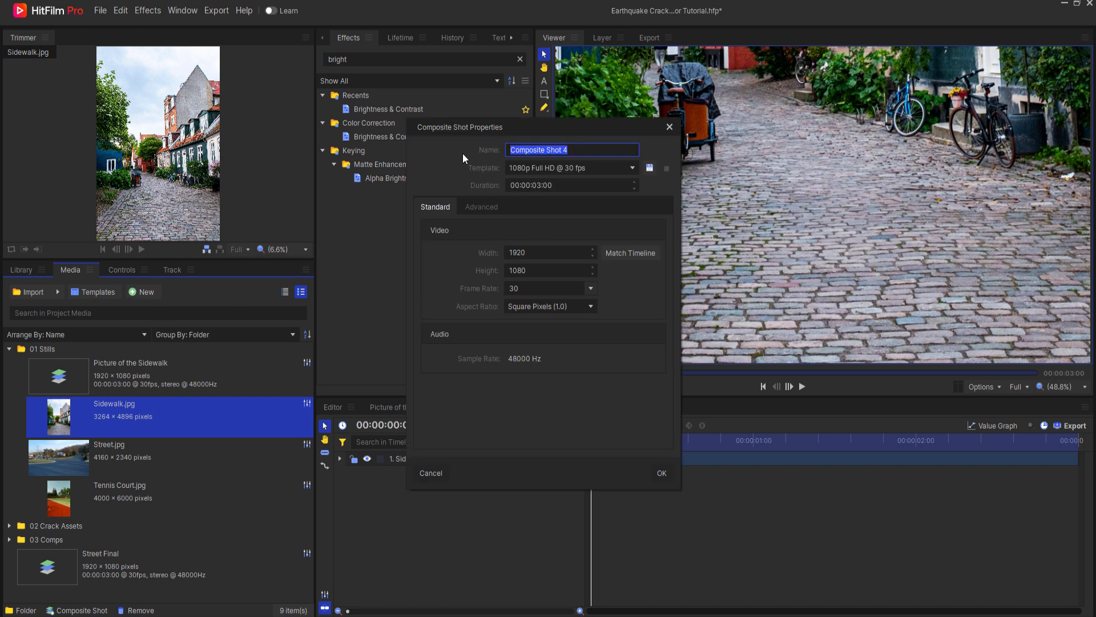
{"action": "type", "text": "Sidewalk"}
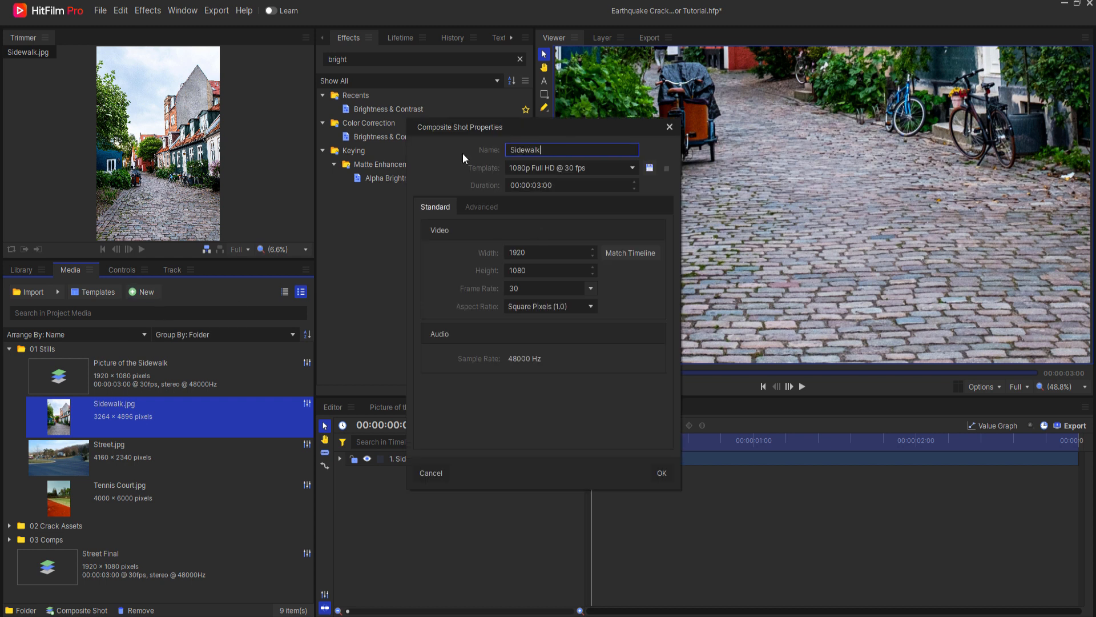
{"action": "left_click", "coordinate": [660, 473]}
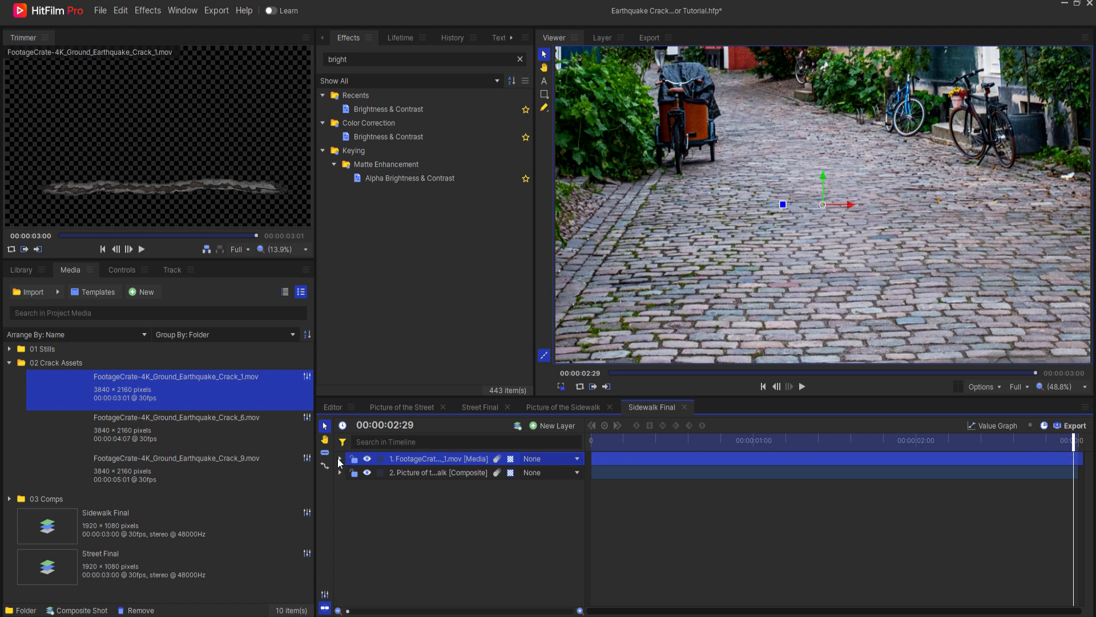
Lay the crack footage over the sidewalk comp at 57% scale and select it.
{"action": "left_click", "coordinate": [340, 460]}
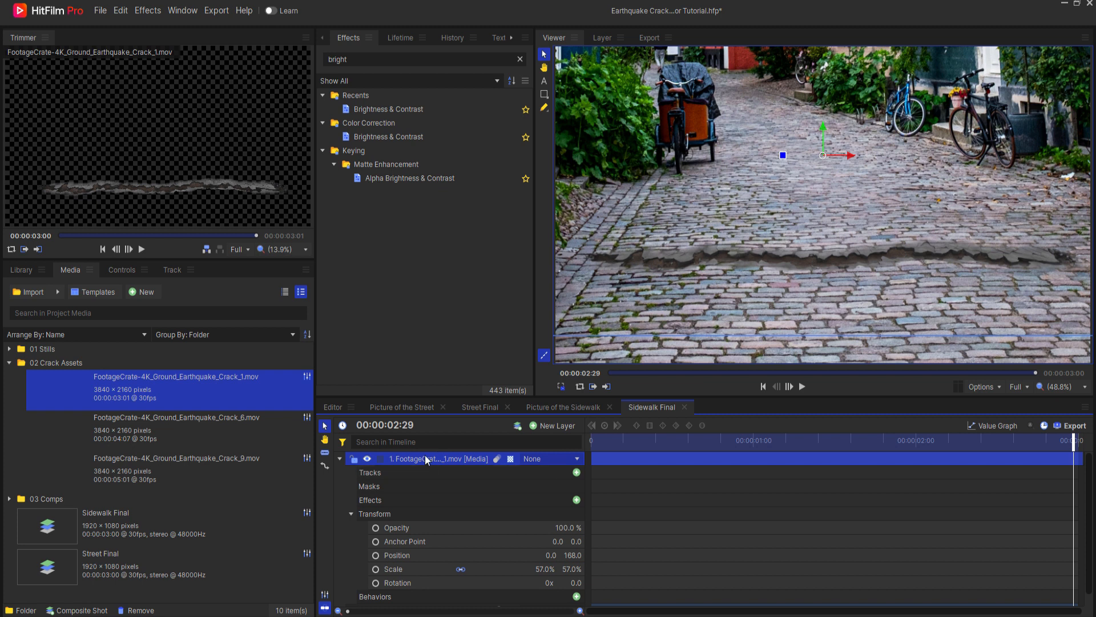
{"action": "left_click", "coordinate": [121, 269]}
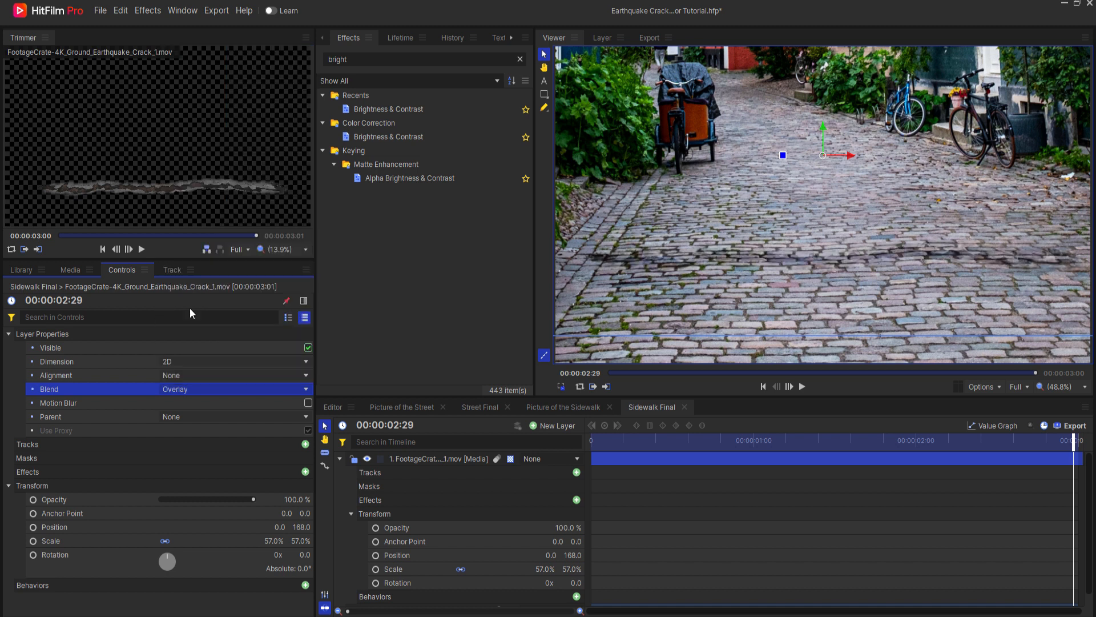
{"action": "mouse_move", "coordinate": [969, 283]}
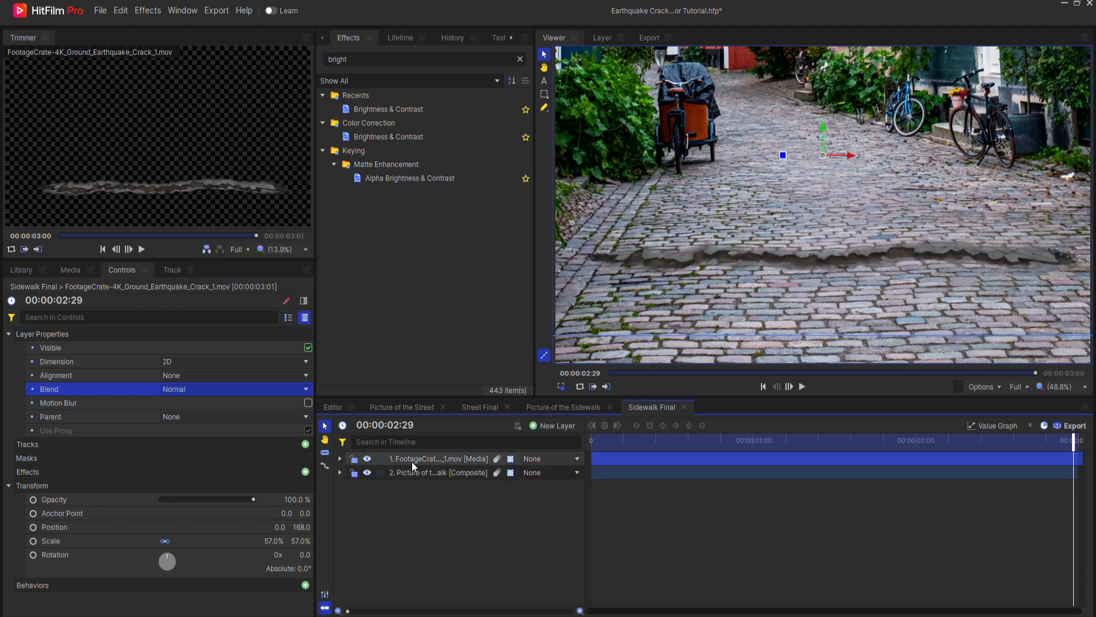
Make the crack layer its own composite shot using Current Timeline properties and Move with Layer.
{"action": "right_click", "coordinate": [419, 458]}
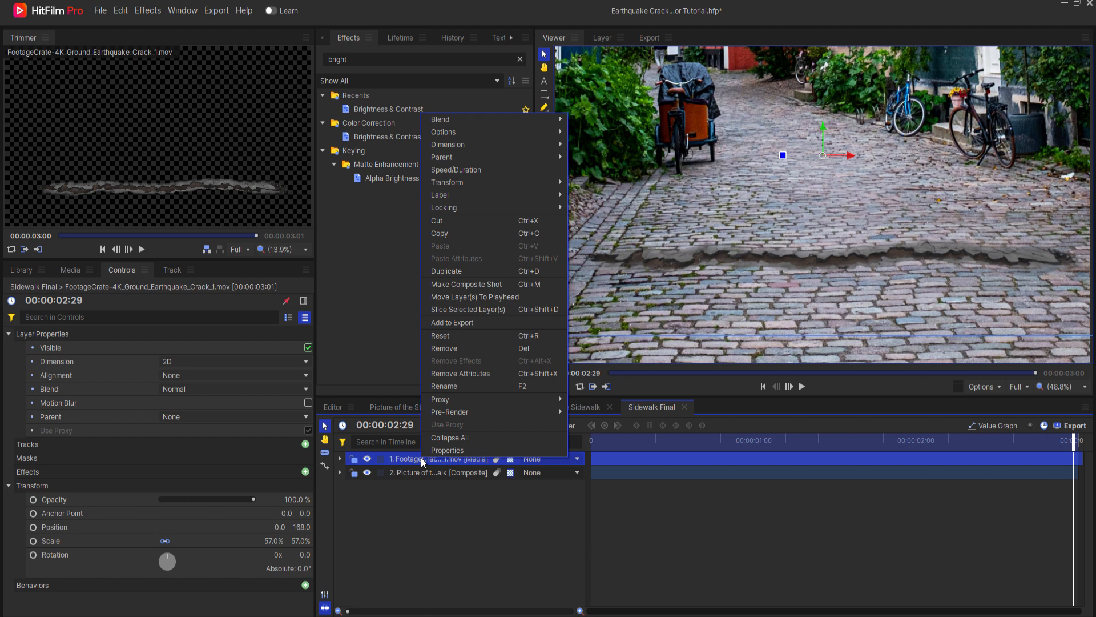
{"action": "left_click", "coordinate": [466, 285]}
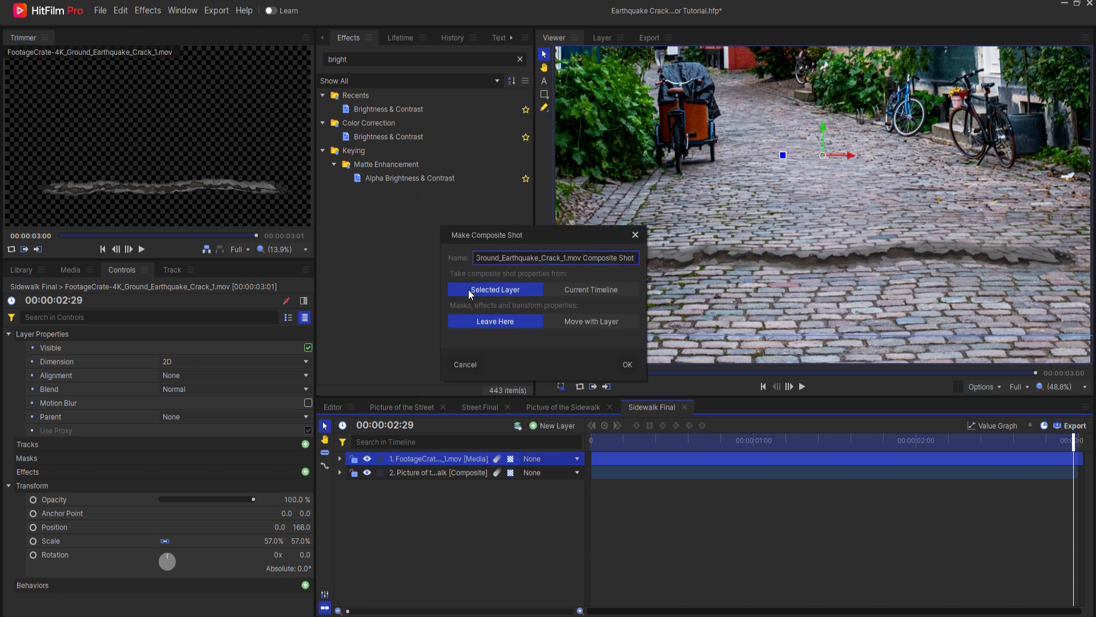
{"action": "left_click", "coordinate": [590, 289]}
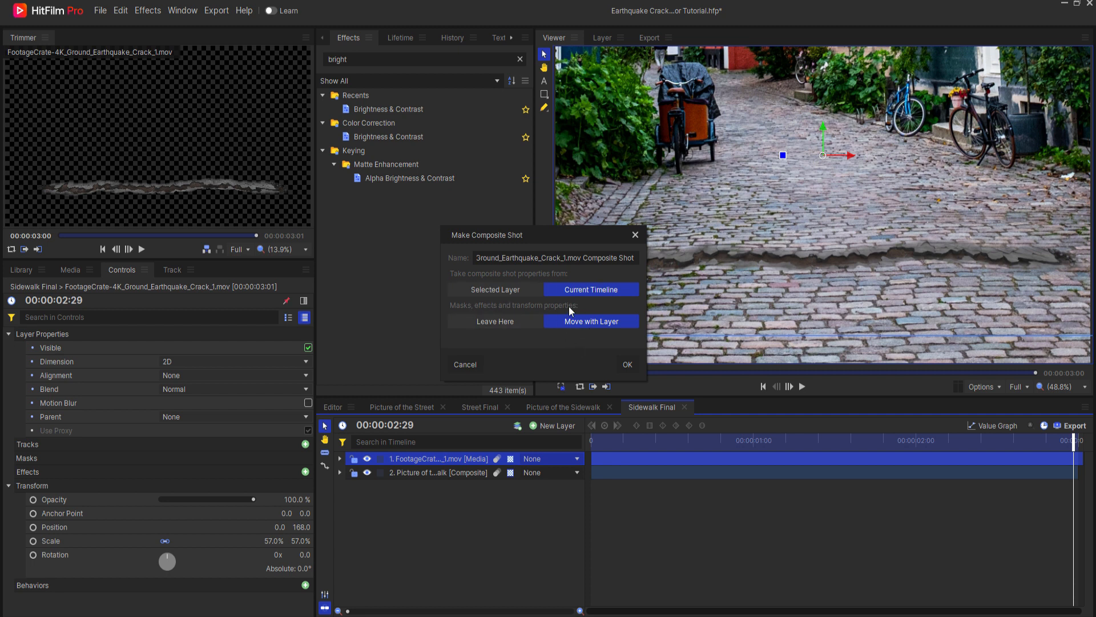
{"action": "mouse_move", "coordinate": [482, 279]}
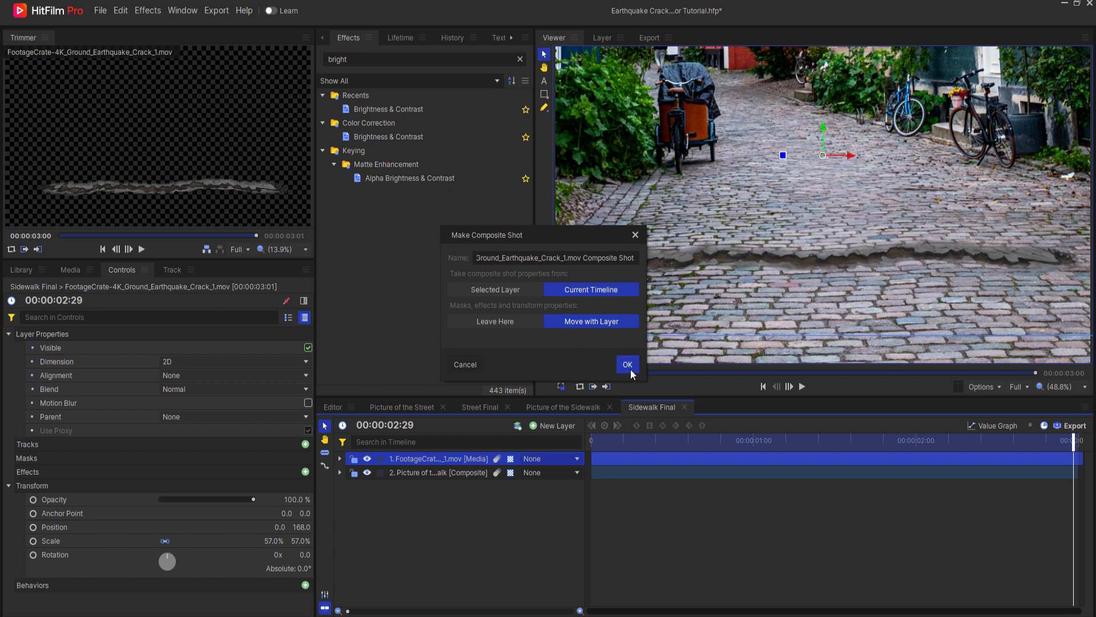
{"action": "left_click", "coordinate": [627, 365]}
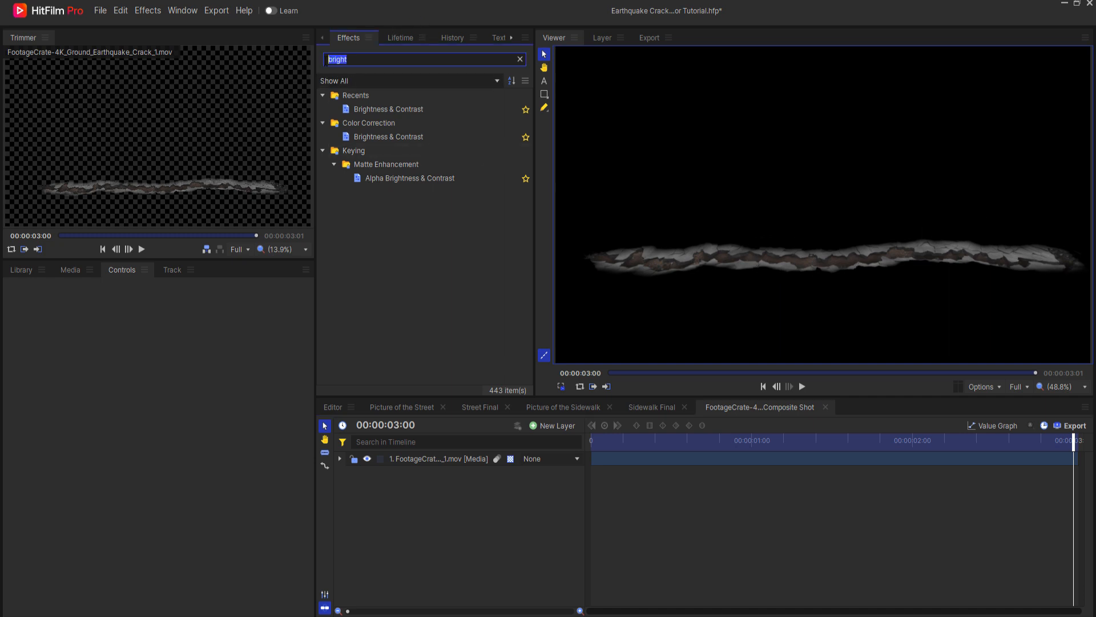
Apply a Luminance Key set to Key Out Brighter with threshold 0.36 to the crack.
{"action": "left_click", "coordinate": [519, 59]}
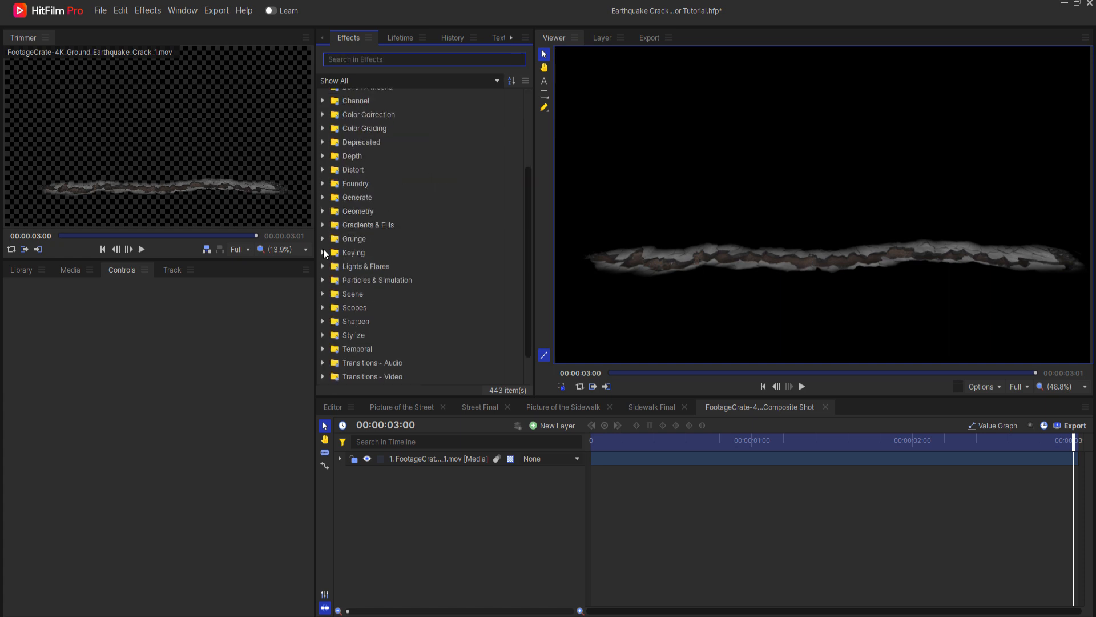
{"action": "left_click", "coordinate": [323, 253]}
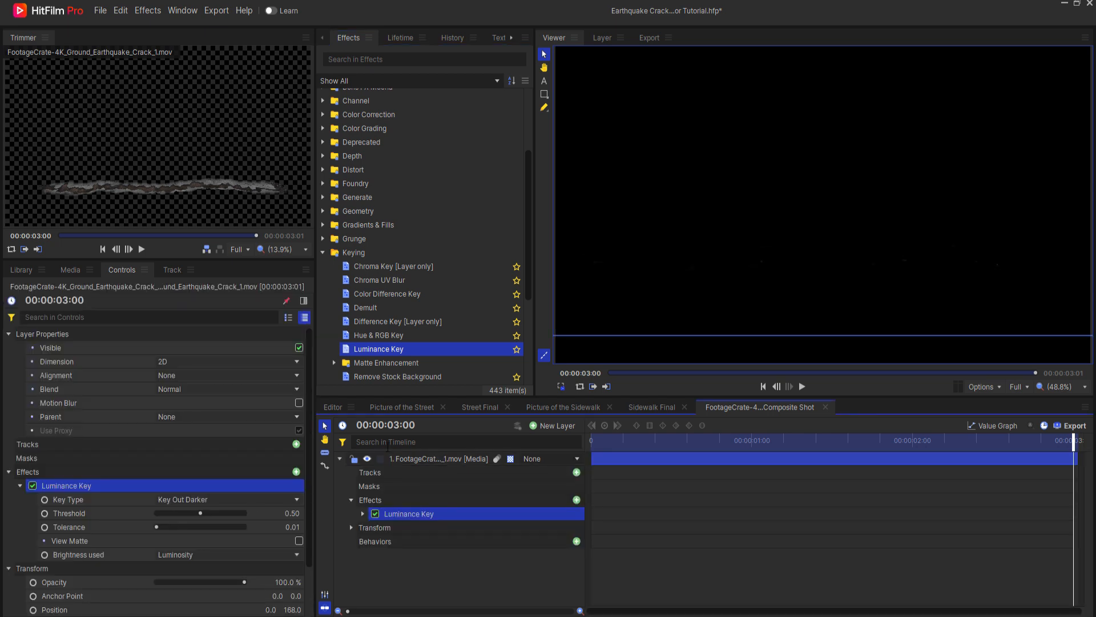
{"action": "left_click", "coordinate": [228, 499]}
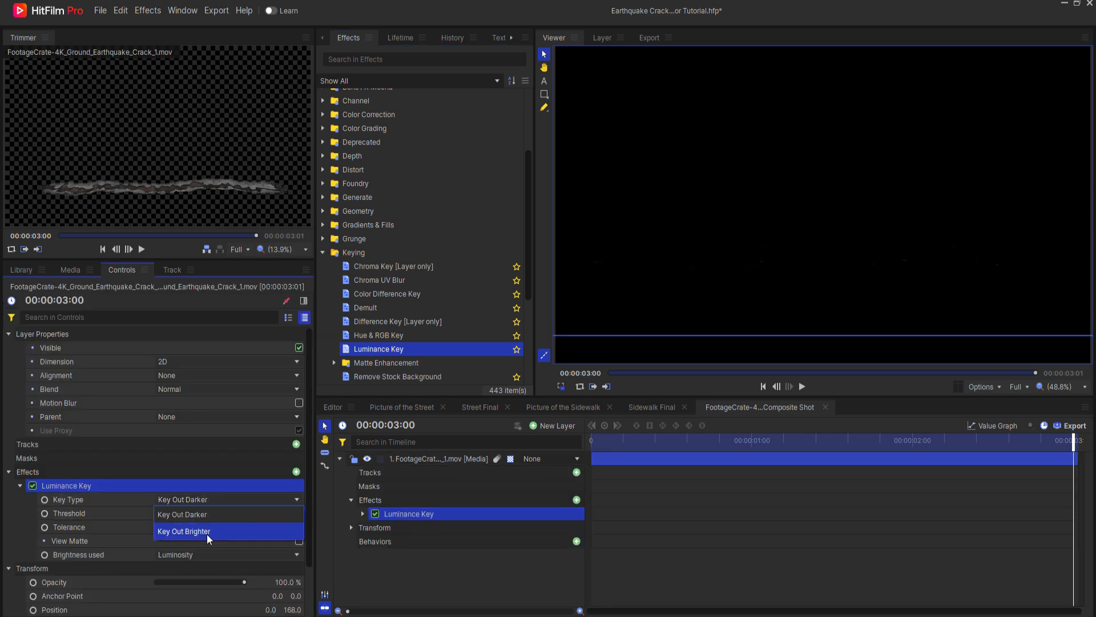
{"action": "left_click", "coordinate": [184, 531]}
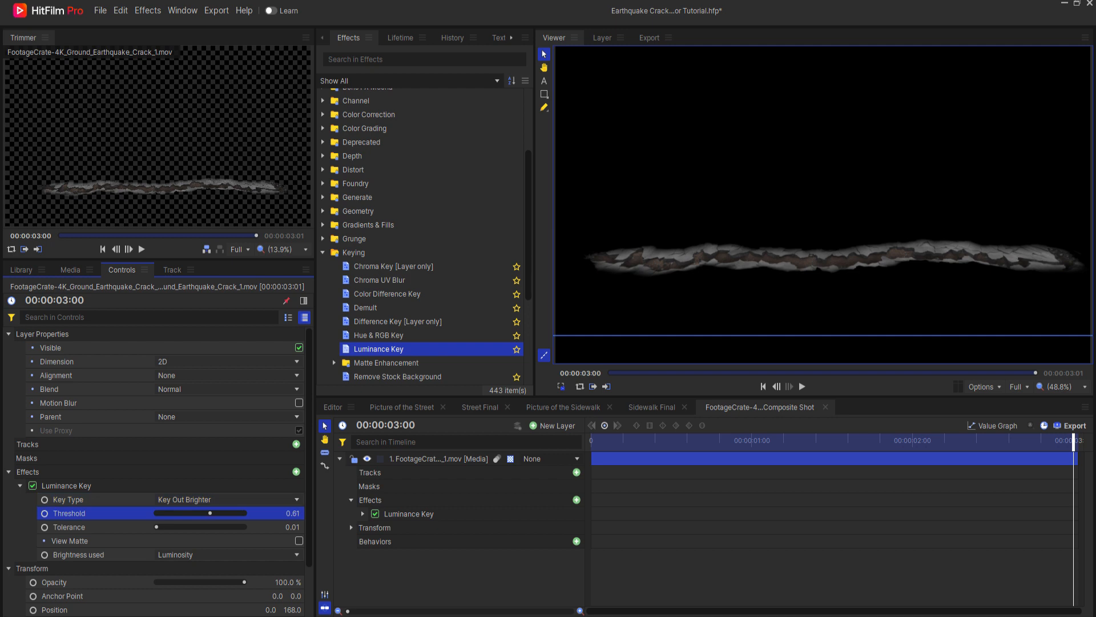
{"action": "left_click_drag", "start_coordinate": [213, 513], "coordinate": [189, 513]}
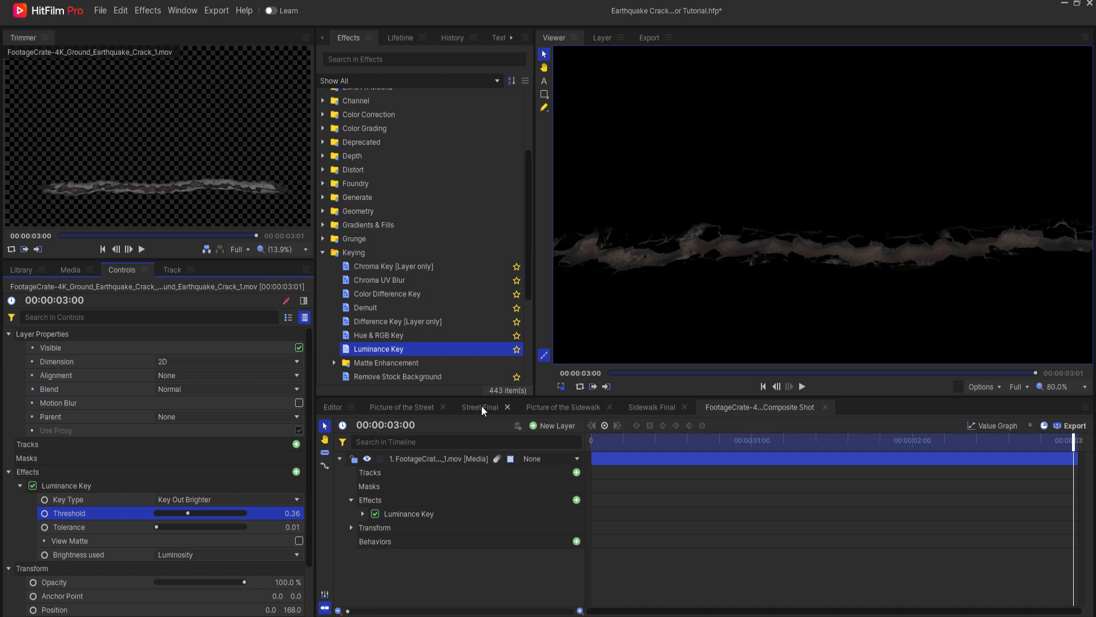
Return to Sidewalk Final and find the Brightness & Contrast effect for the crack composite.
{"action": "left_click", "coordinate": [653, 406]}
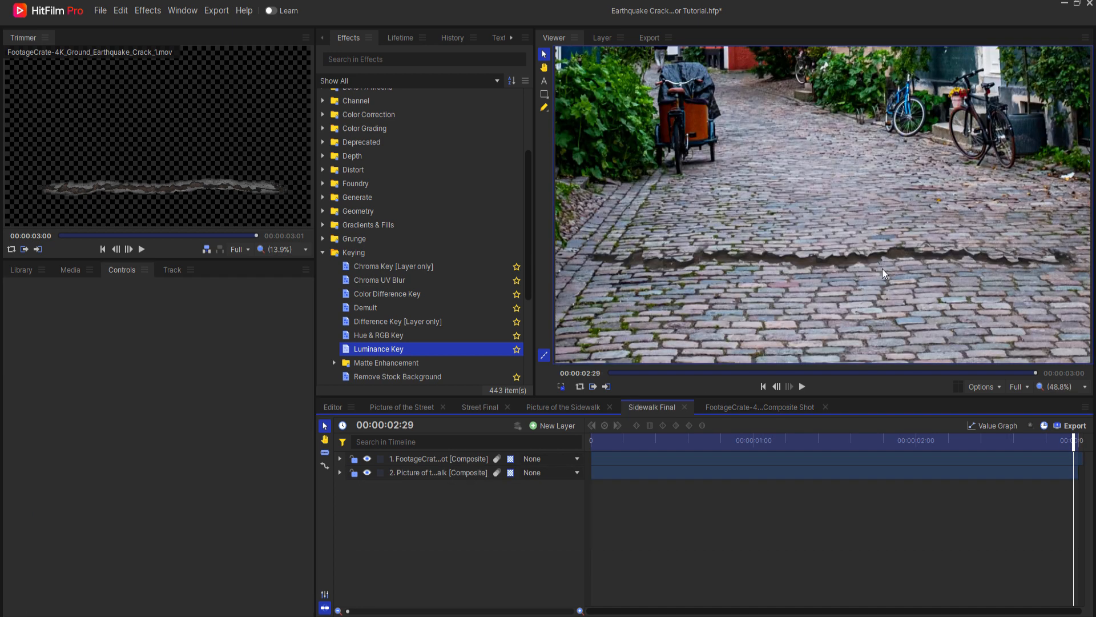
{"action": "left_click_drag", "start_coordinate": [1076, 437], "coordinate": [1024, 437]}
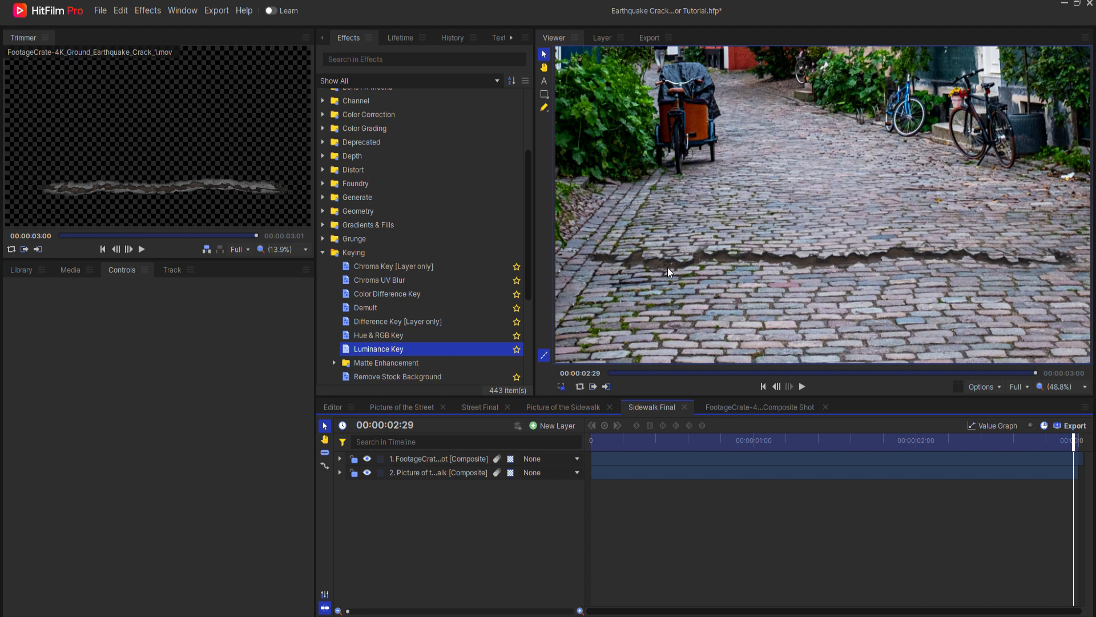
{"action": "left_click", "coordinate": [423, 58]}
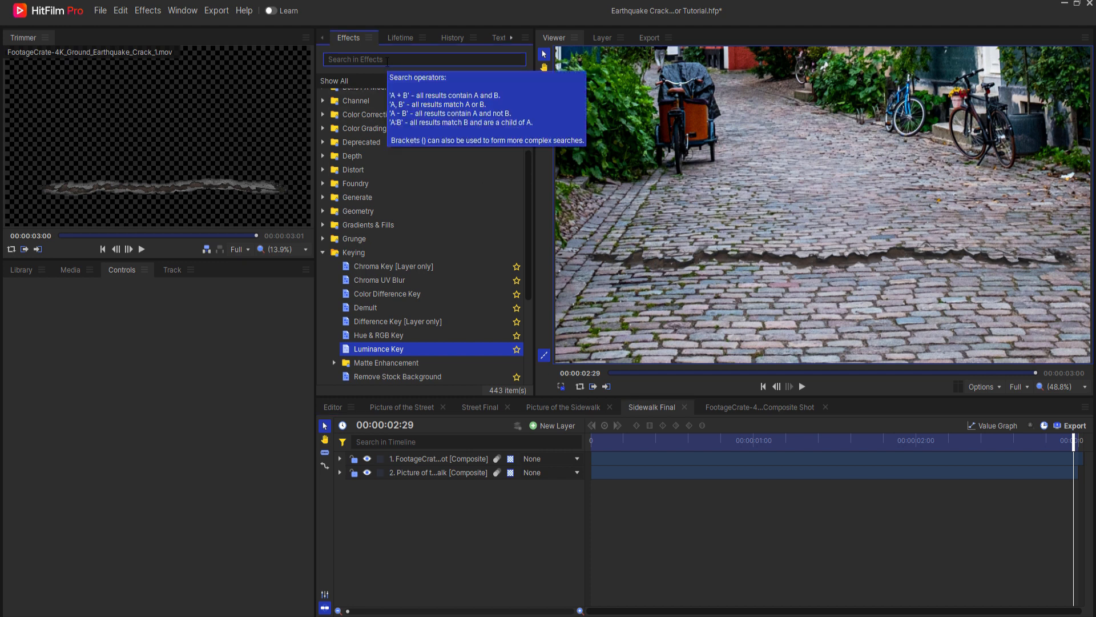
{"action": "type", "text": "brigh"}
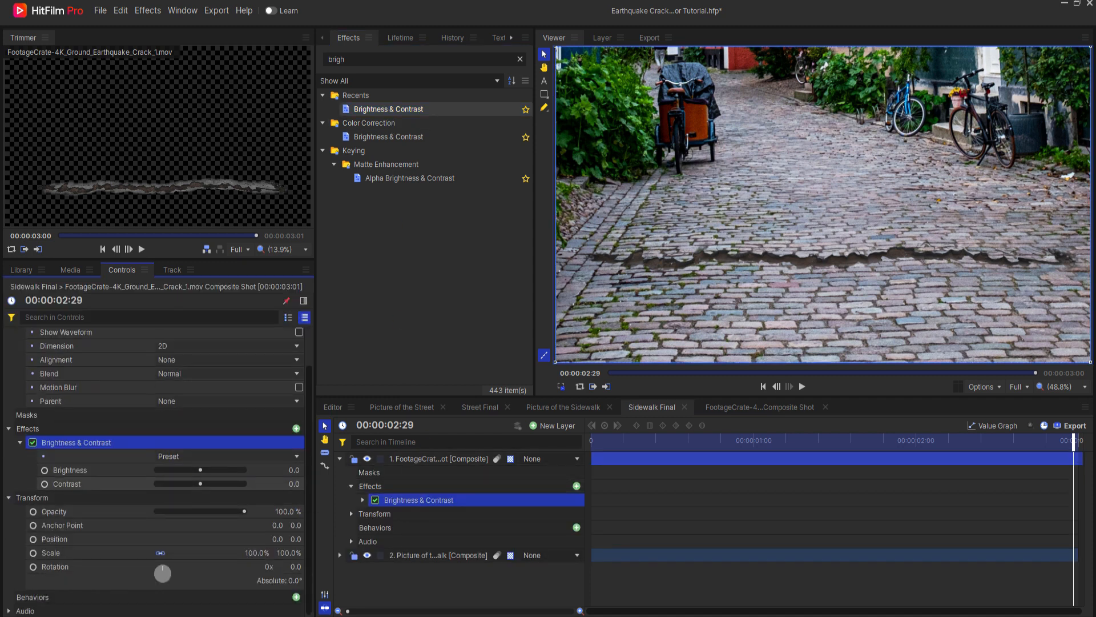
Set the crack's Brightness to -10 and Contrast to 26.
{"action": "left_click_drag", "start_coordinate": [168, 483], "coordinate": [217, 483]}
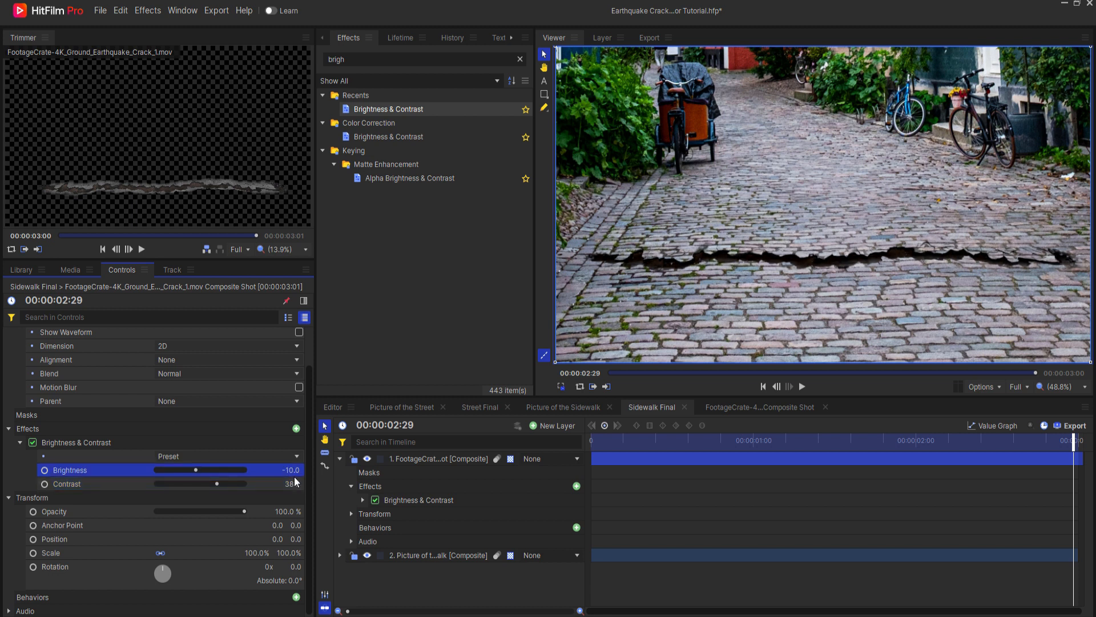
{"action": "left_click_drag", "start_coordinate": [217, 484], "coordinate": [192, 484]}
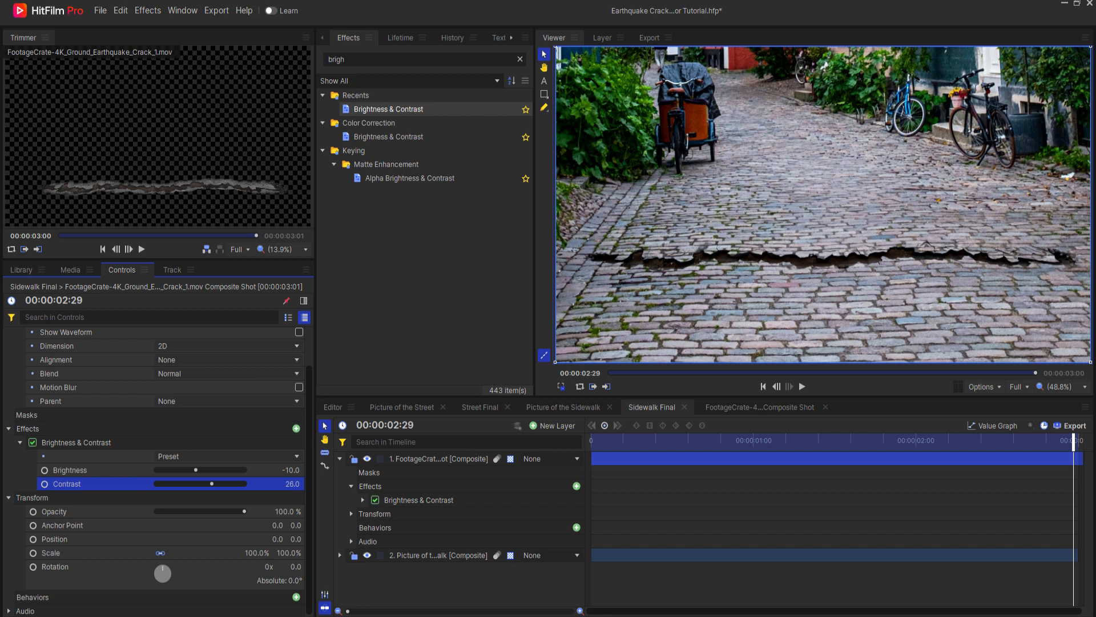